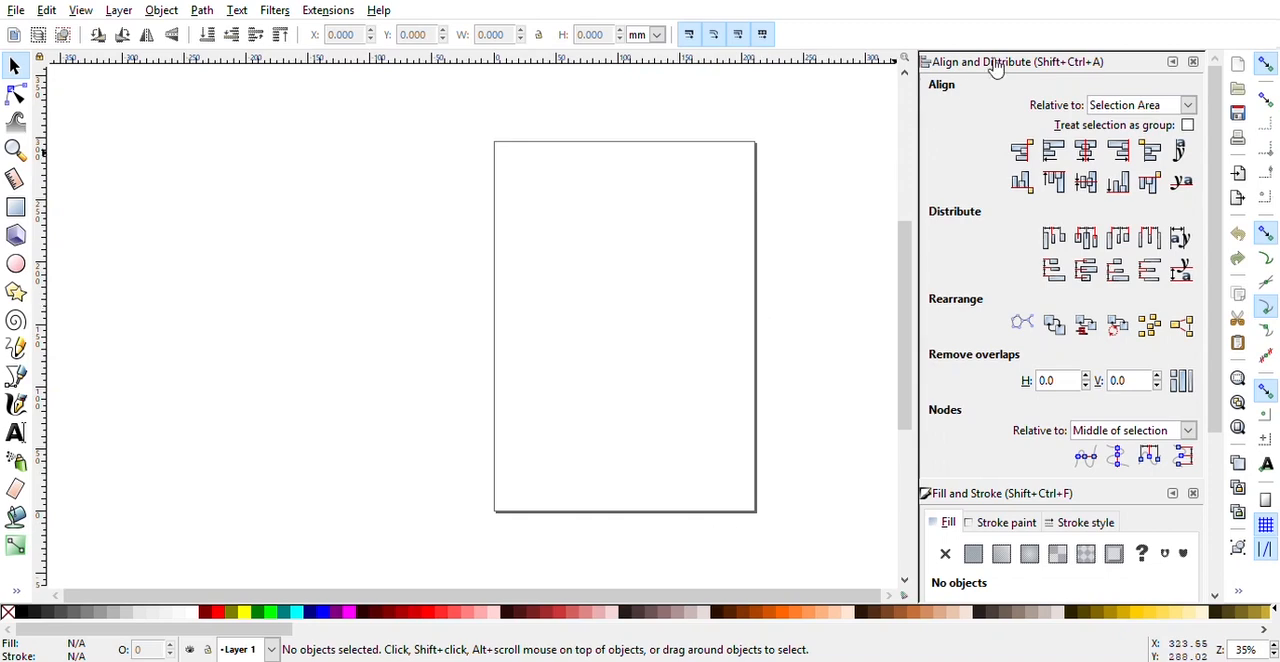
mouse_move(1188, 76)
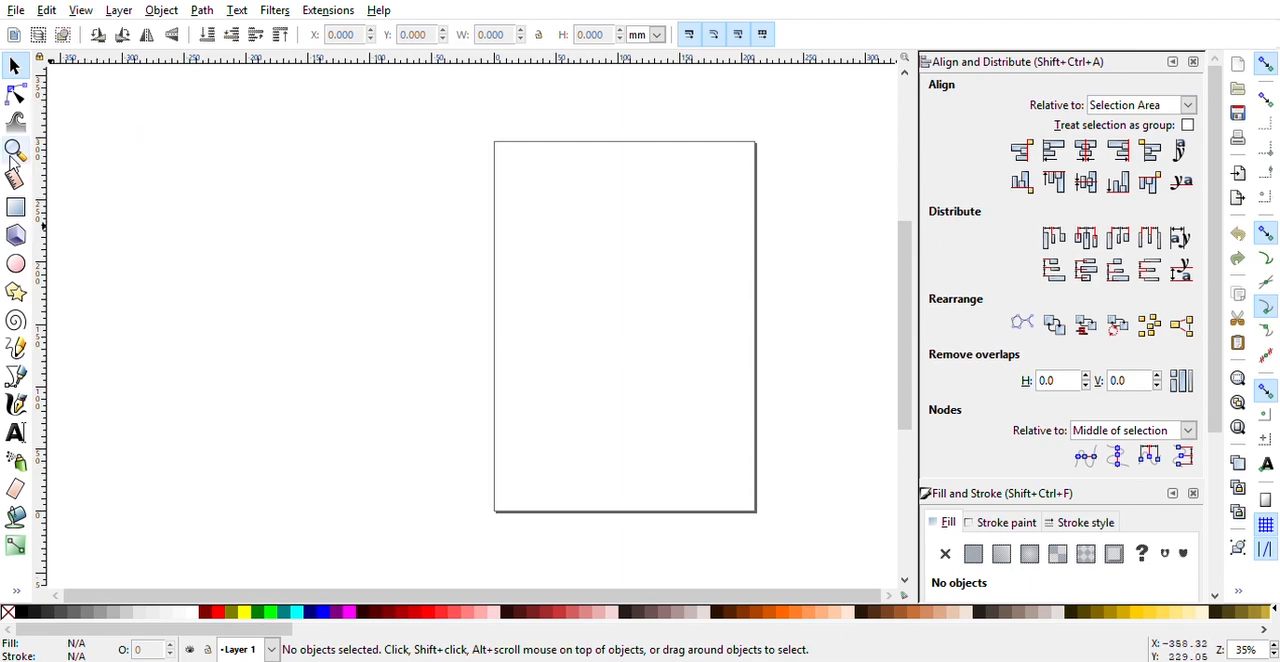
mouse_move(194, 144)
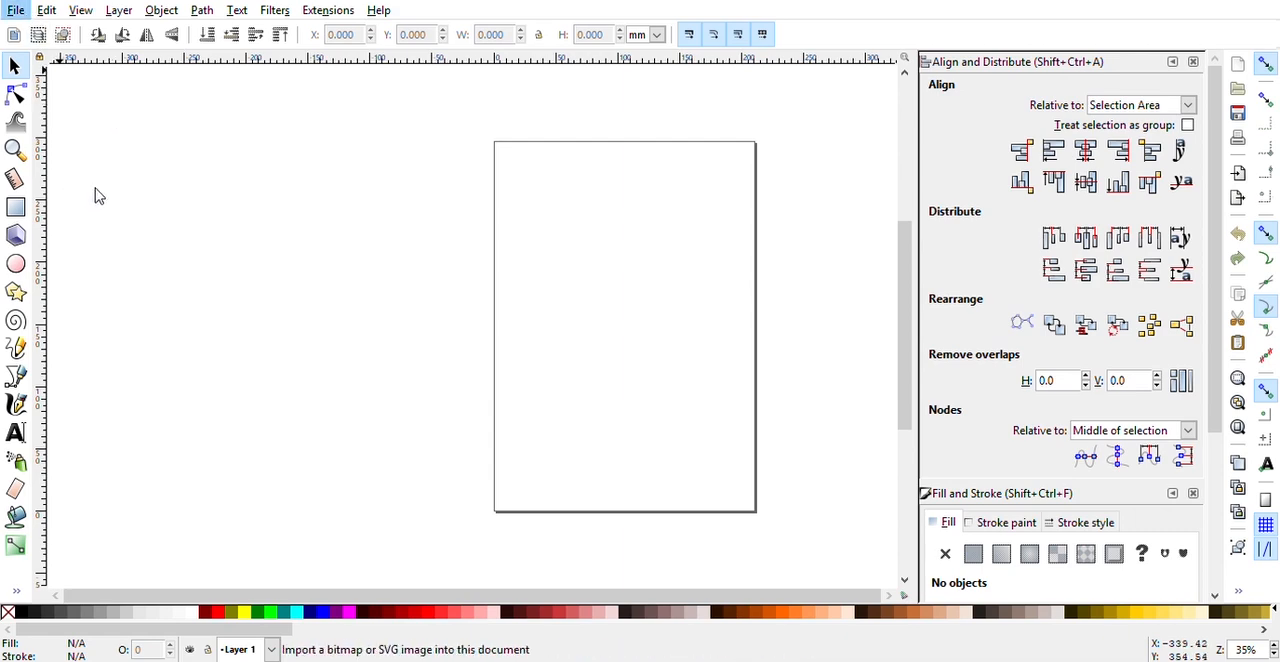
mouse_move(506, 320)
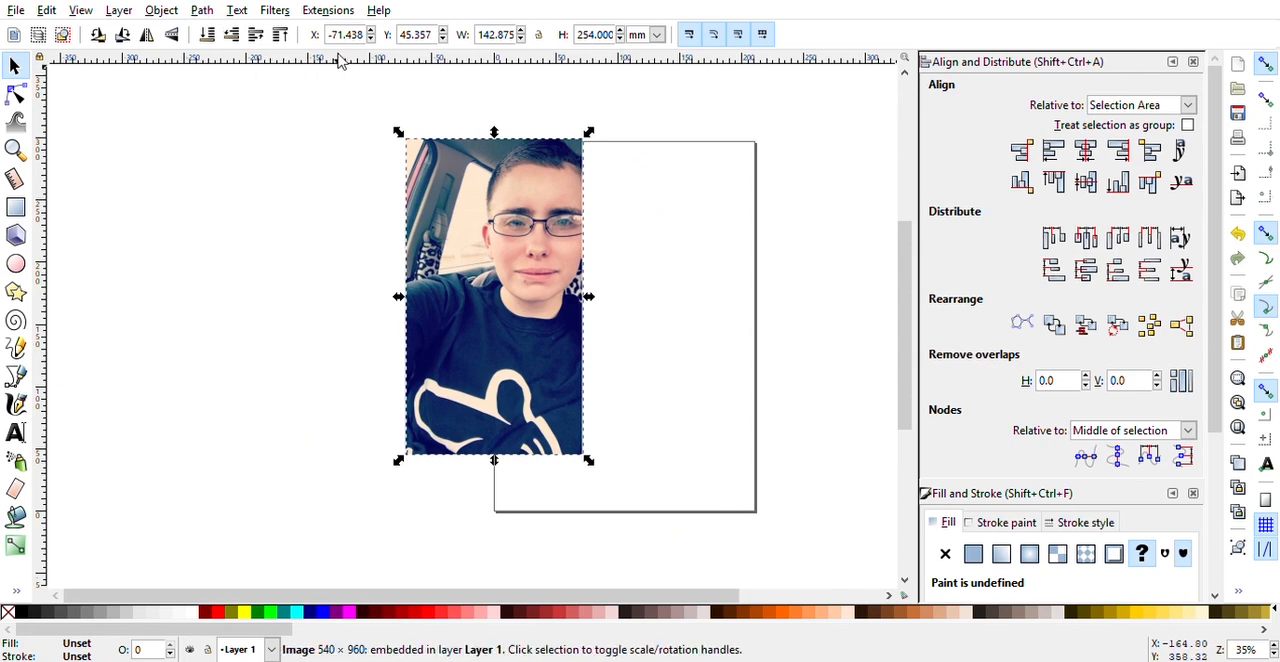
mouse_move(824, 268)
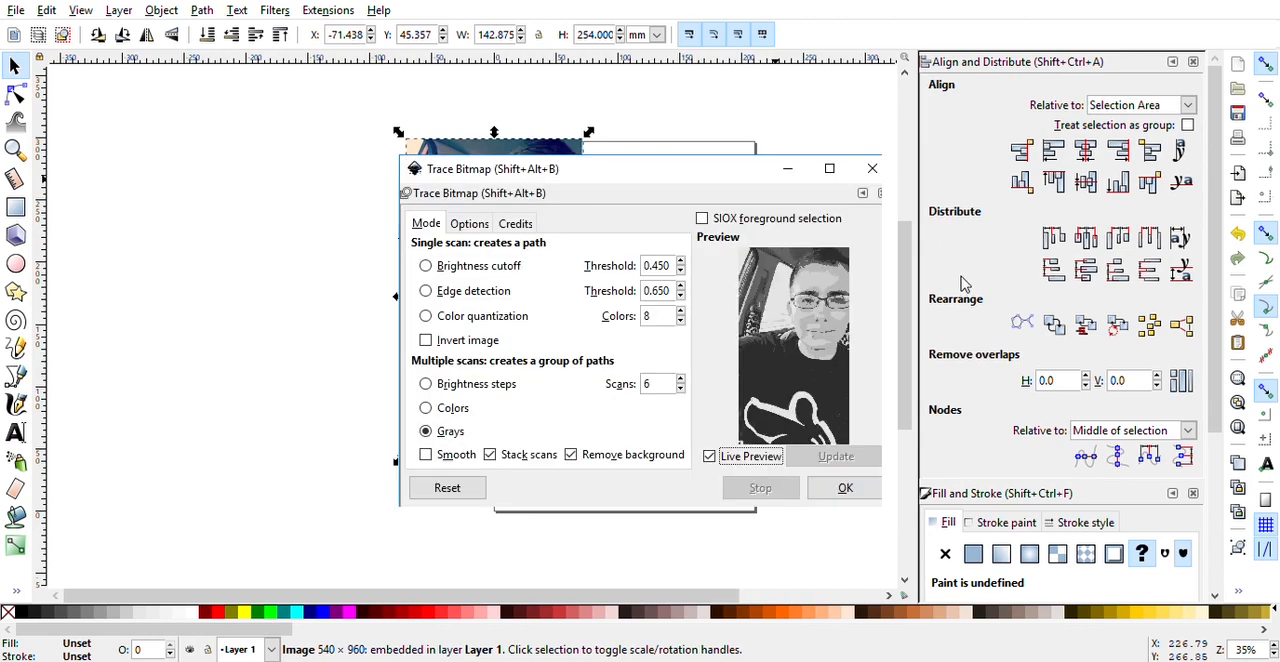
mouse_move(1062, 248)
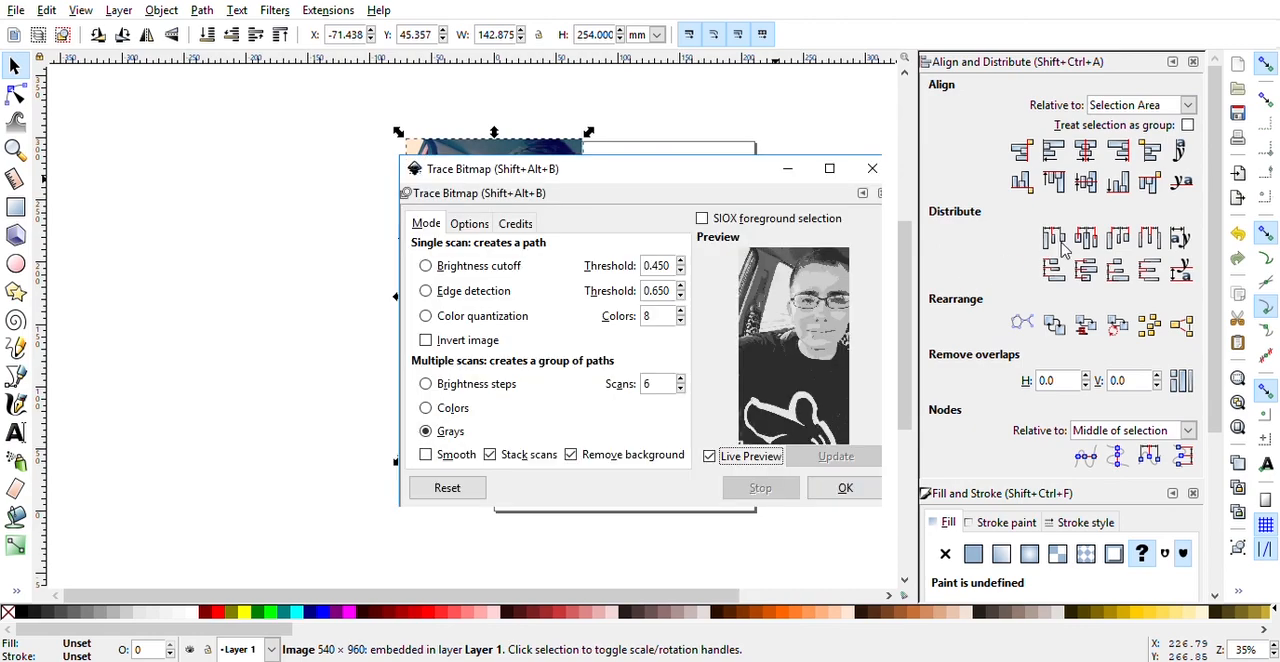
mouse_move(1072, 212)
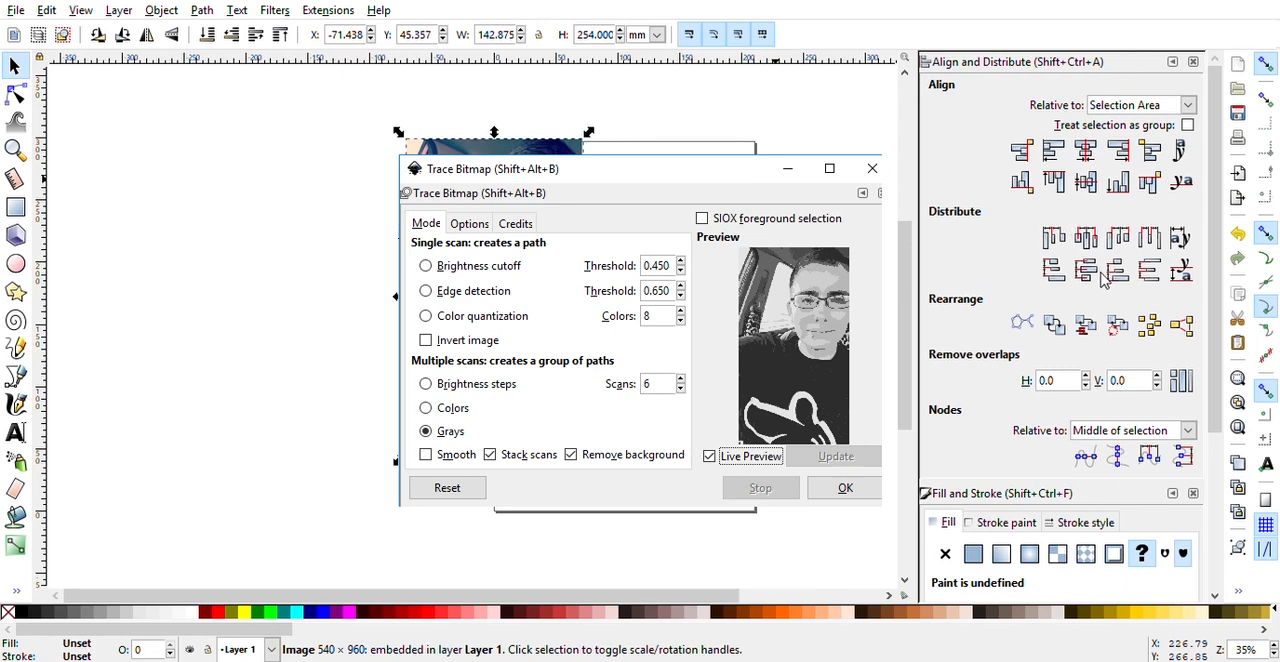
mouse_move(1136, 132)
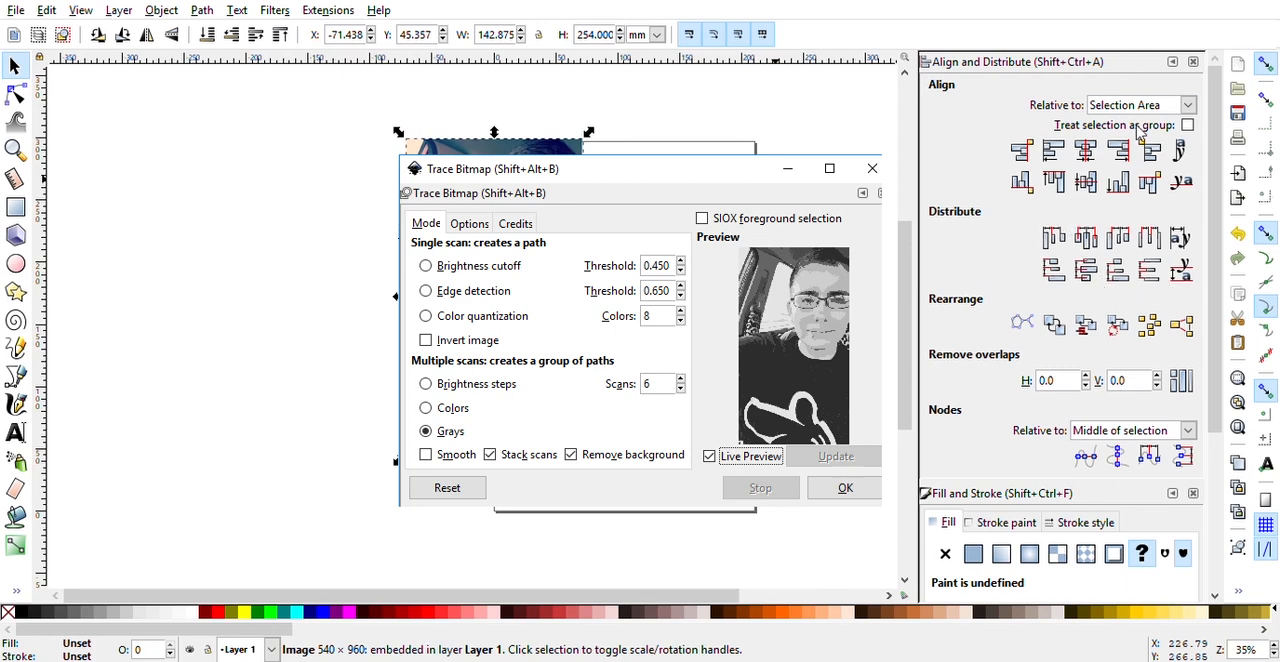
mouse_move(1100, 82)
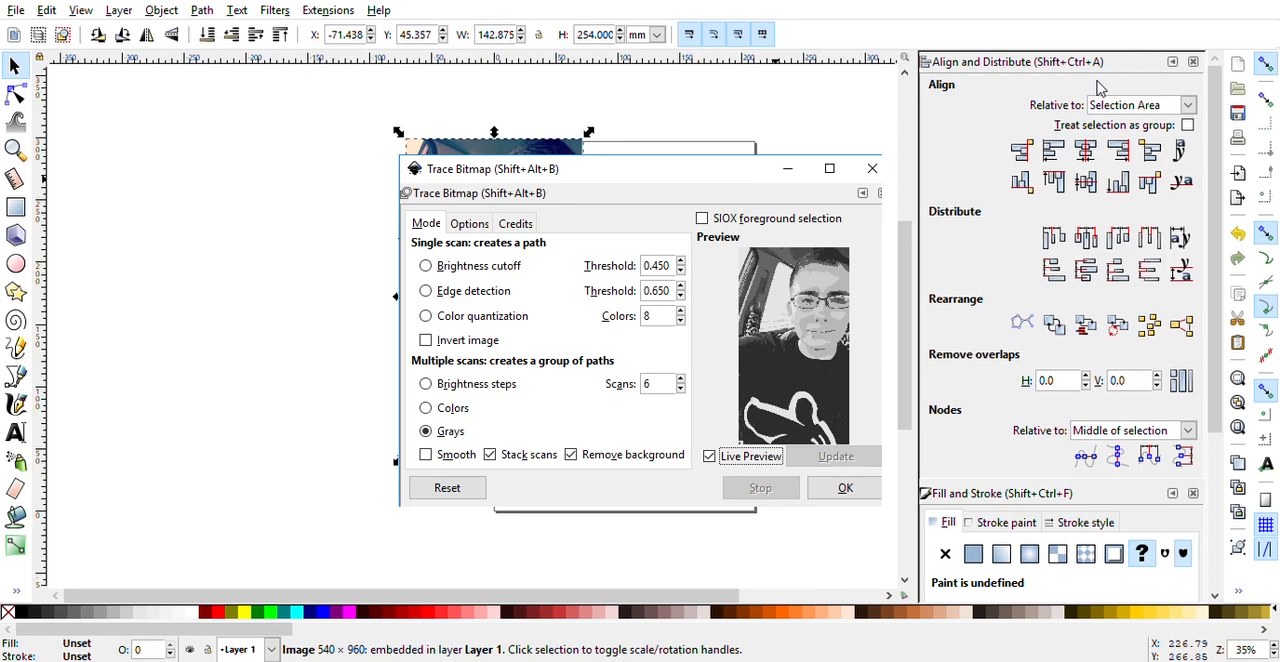
mouse_move(1092, 378)
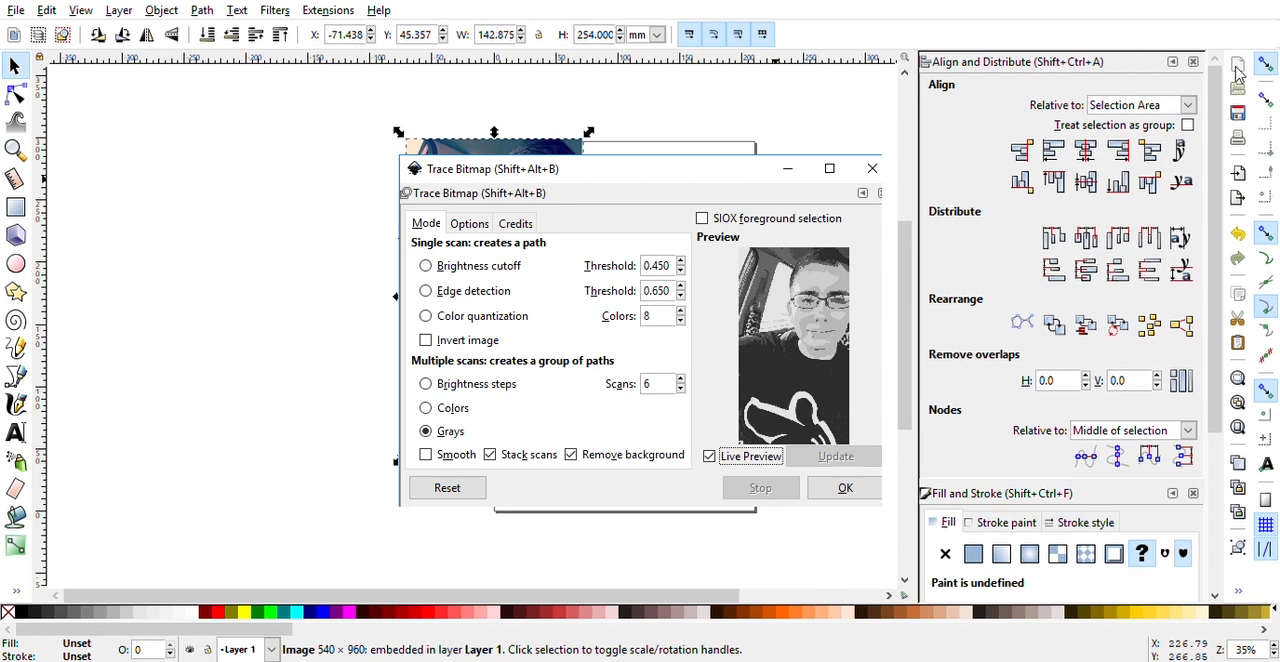
mouse_move(1156, 482)
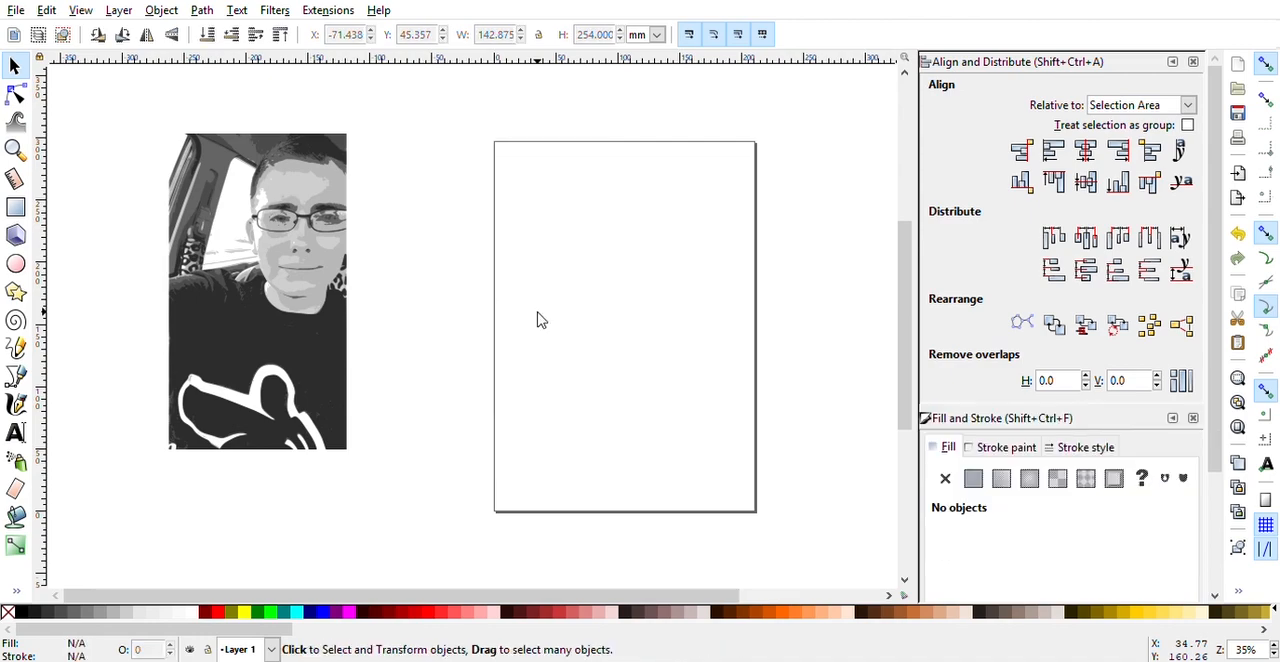
mouse_move(1250, 572)
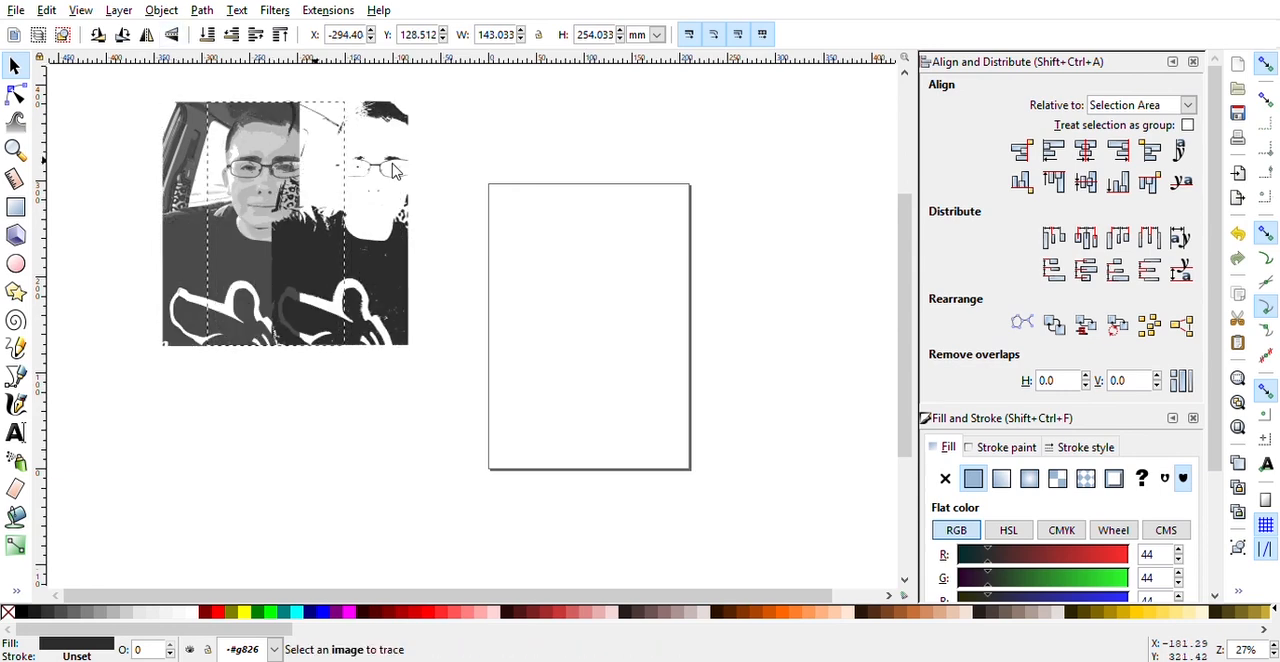
Drag each grey scan layer off the traced portrait stack so the layers sit apart.
drag(370, 220, 778, 220)
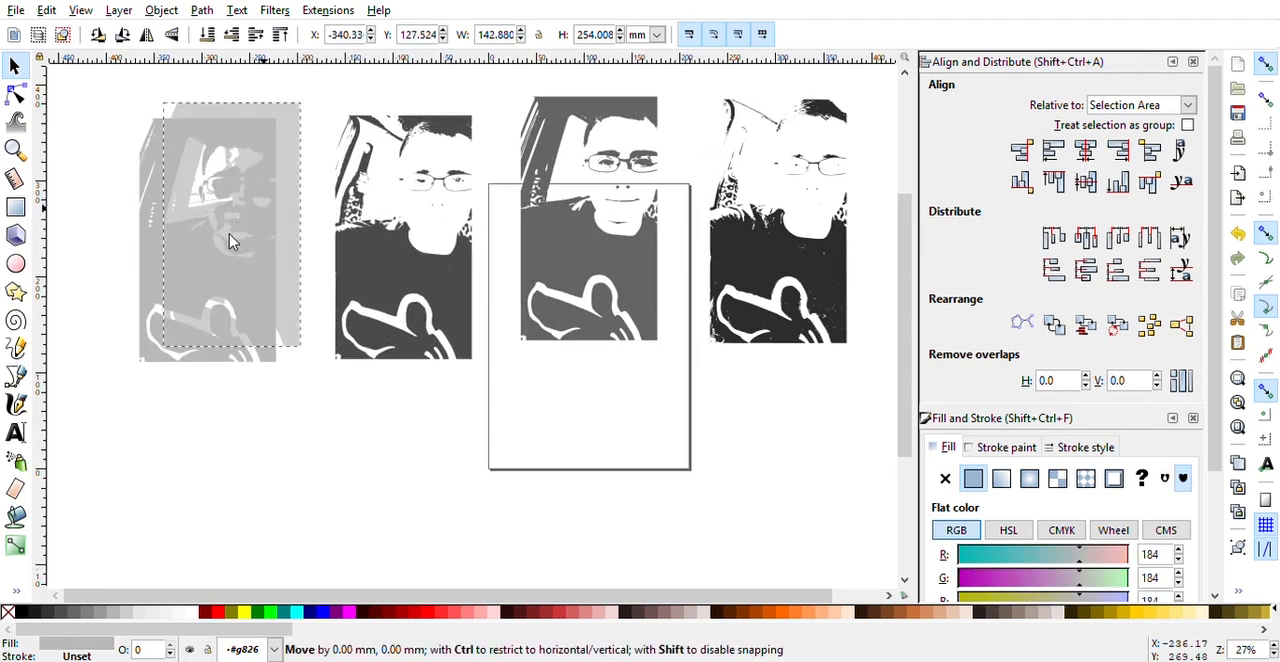
drag(230, 240, 278, 424)
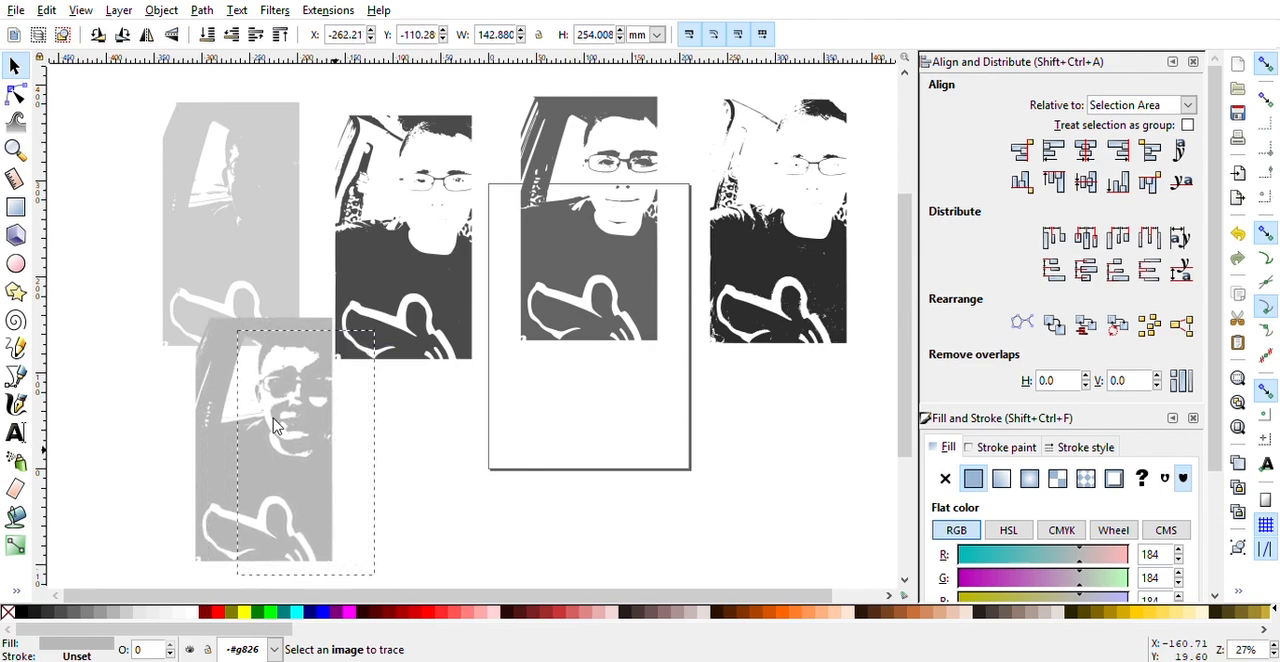
drag(278, 424, 398, 444)
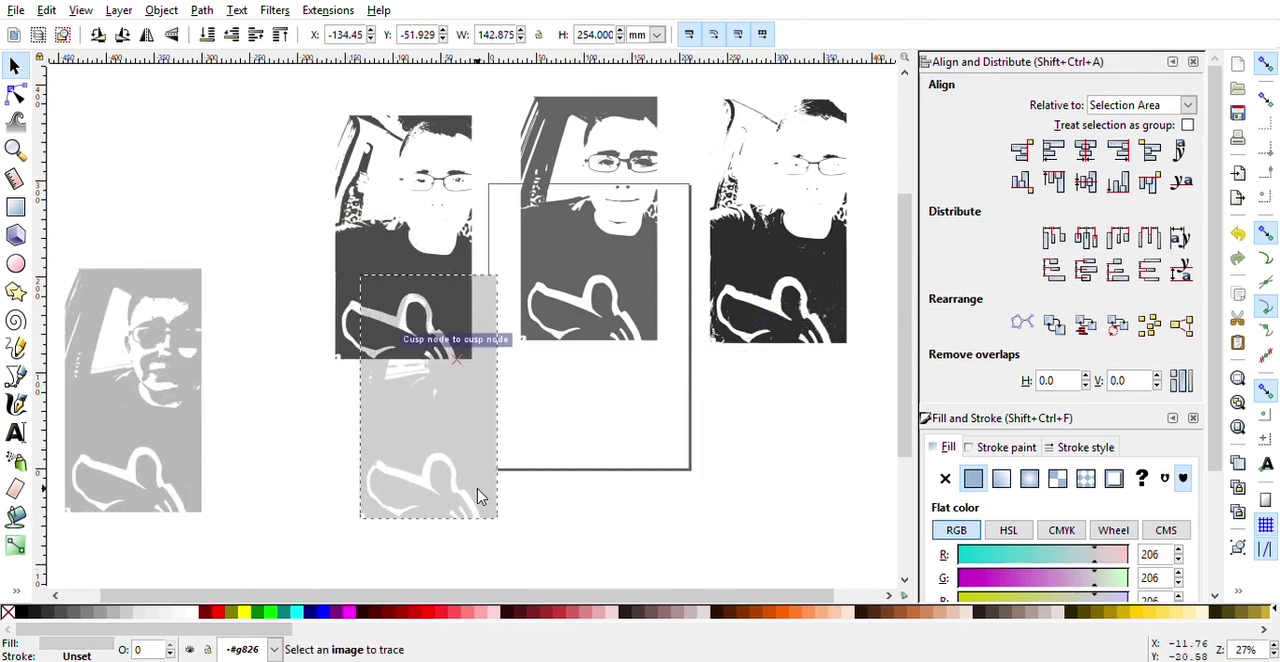
drag(428, 396, 248, 236)
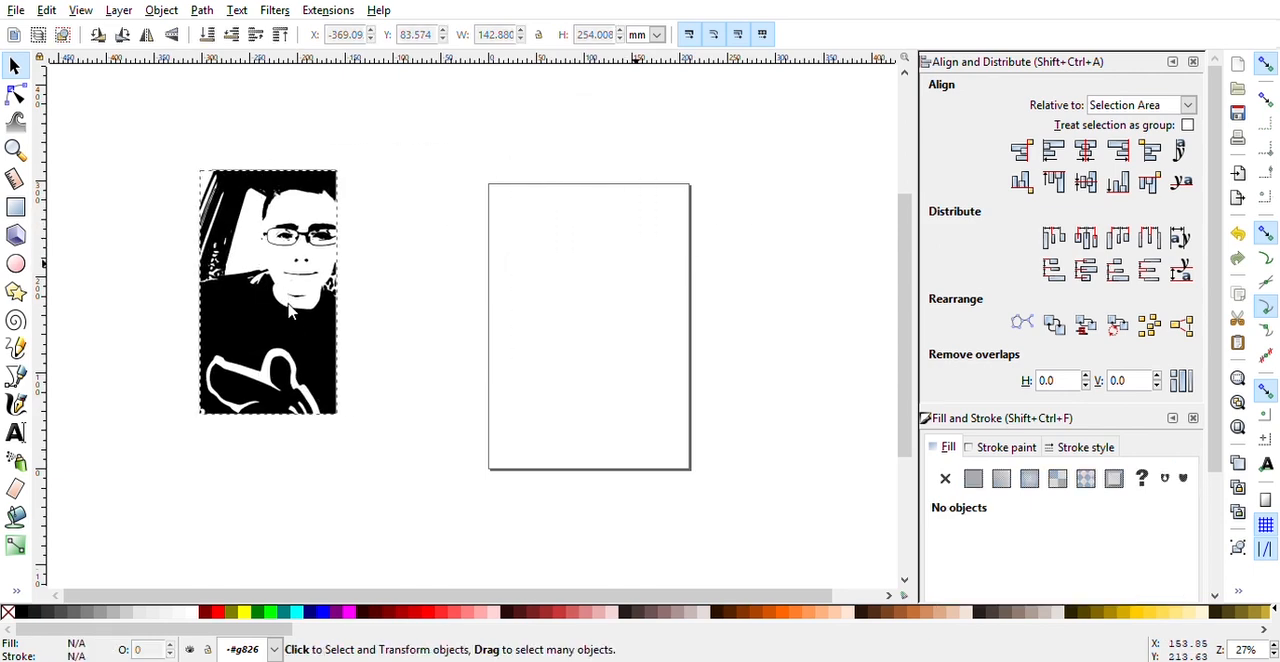
mouse_move(240, 236)
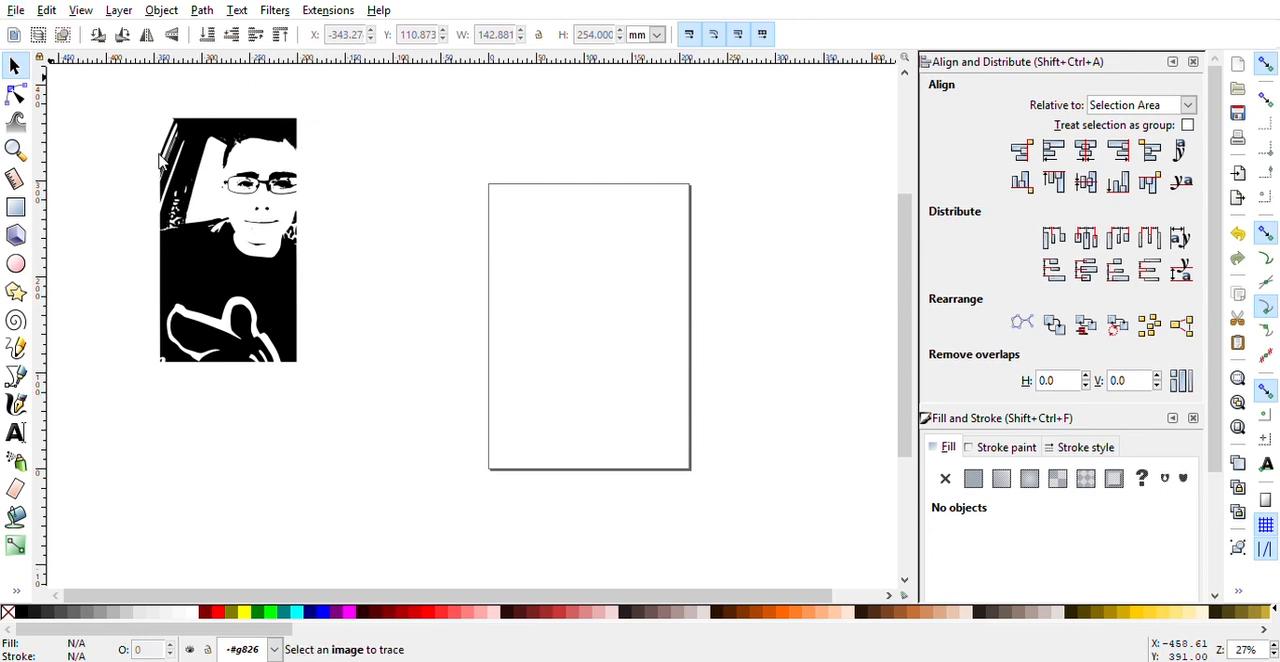
Remove the unwanted grey layers, leaving only the black portrait trace.
click(492, 110)
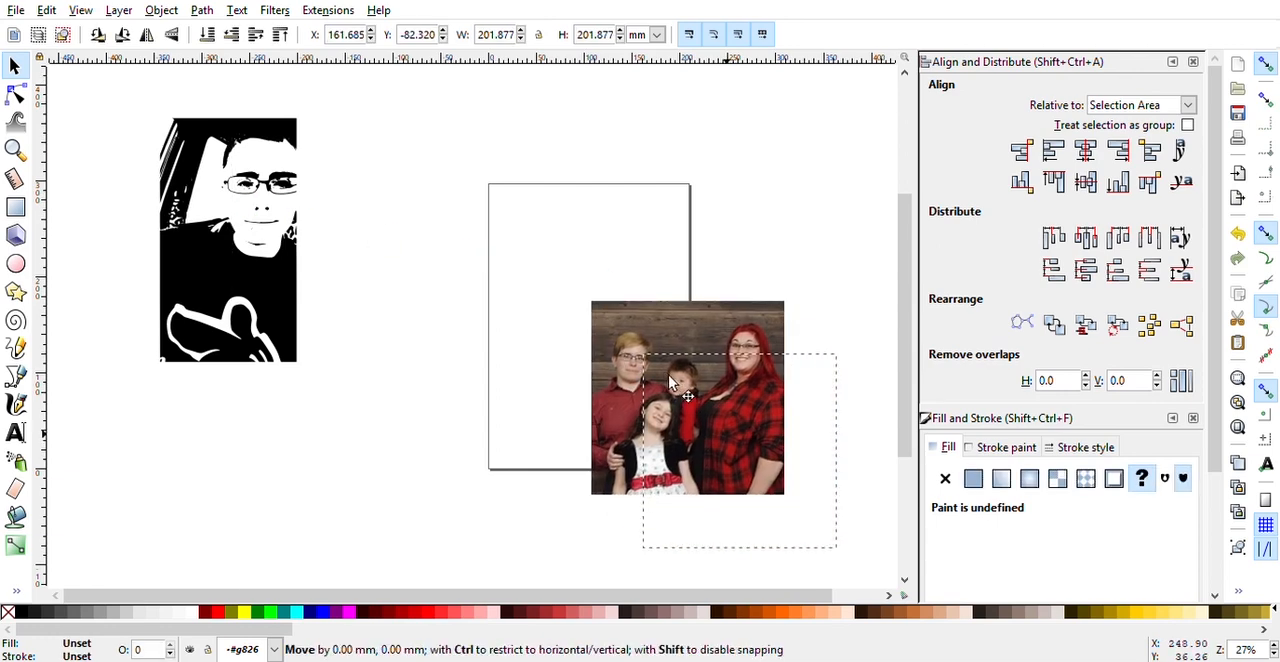
Move the imported family photo up onto the page beside the black portrait trace.
drag(688, 396, 516, 256)
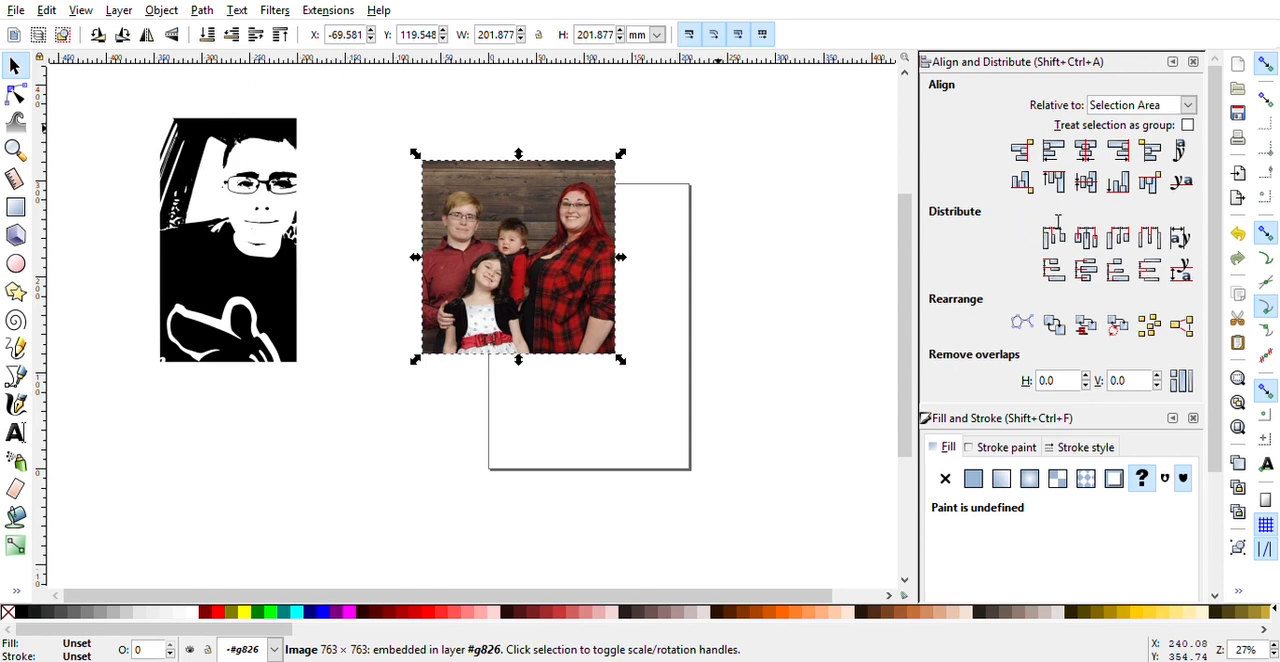
mouse_move(892, 288)
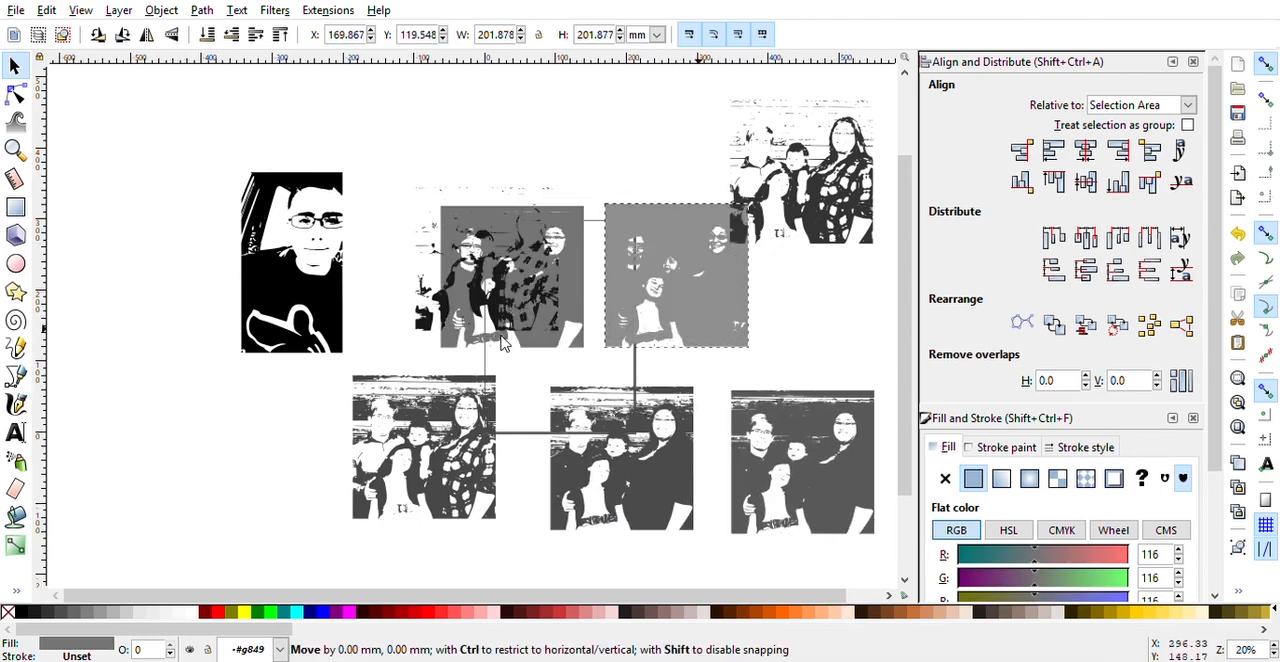
Pull the black family trace out of its stack and set it at the lower left beside the portrait.
drag(500, 280, 204, 456)
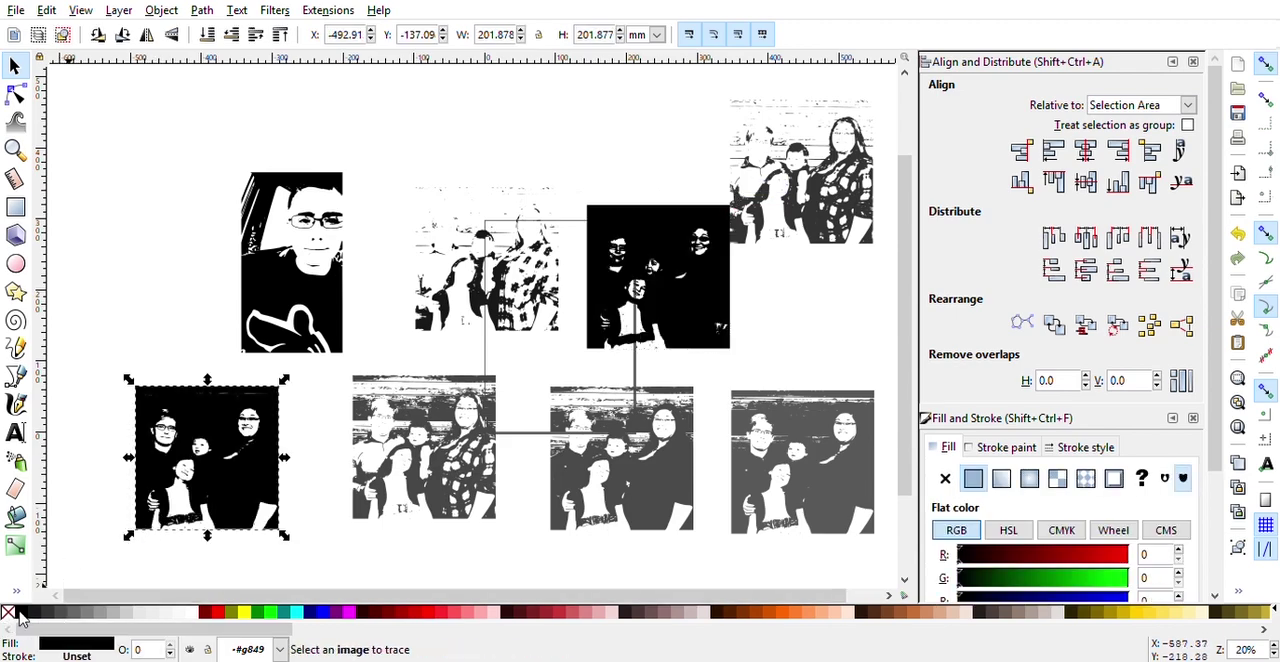
mouse_move(234, 488)
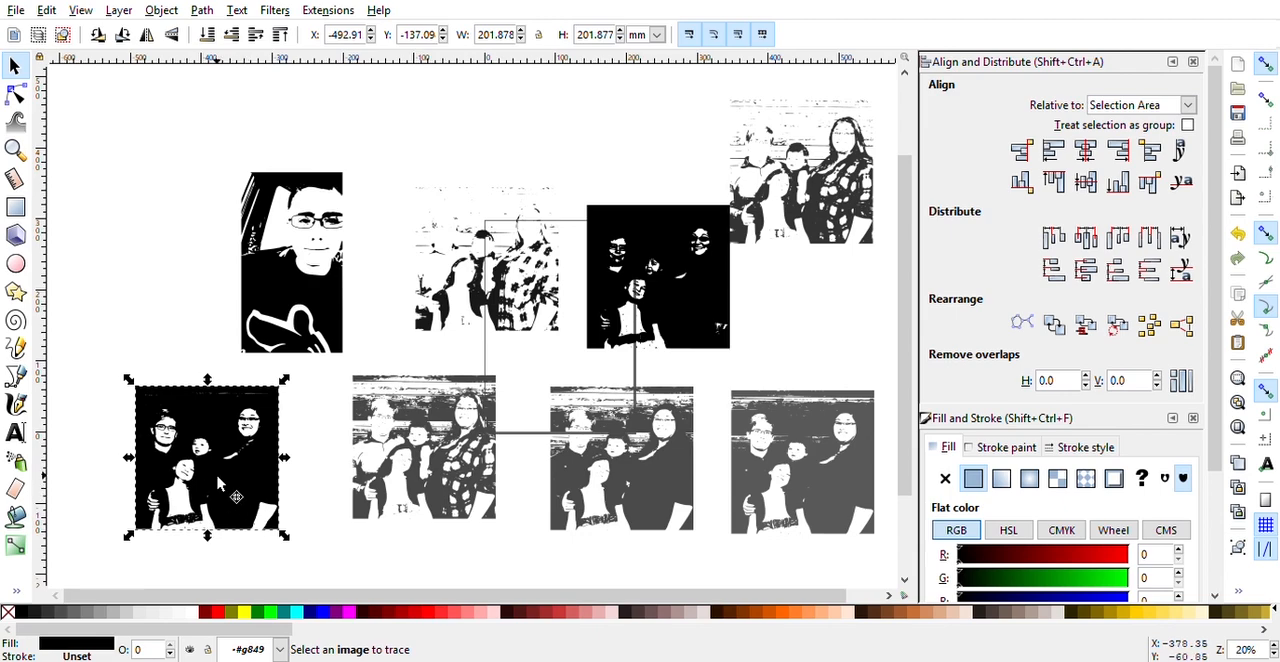
drag(208, 456, 142, 312)
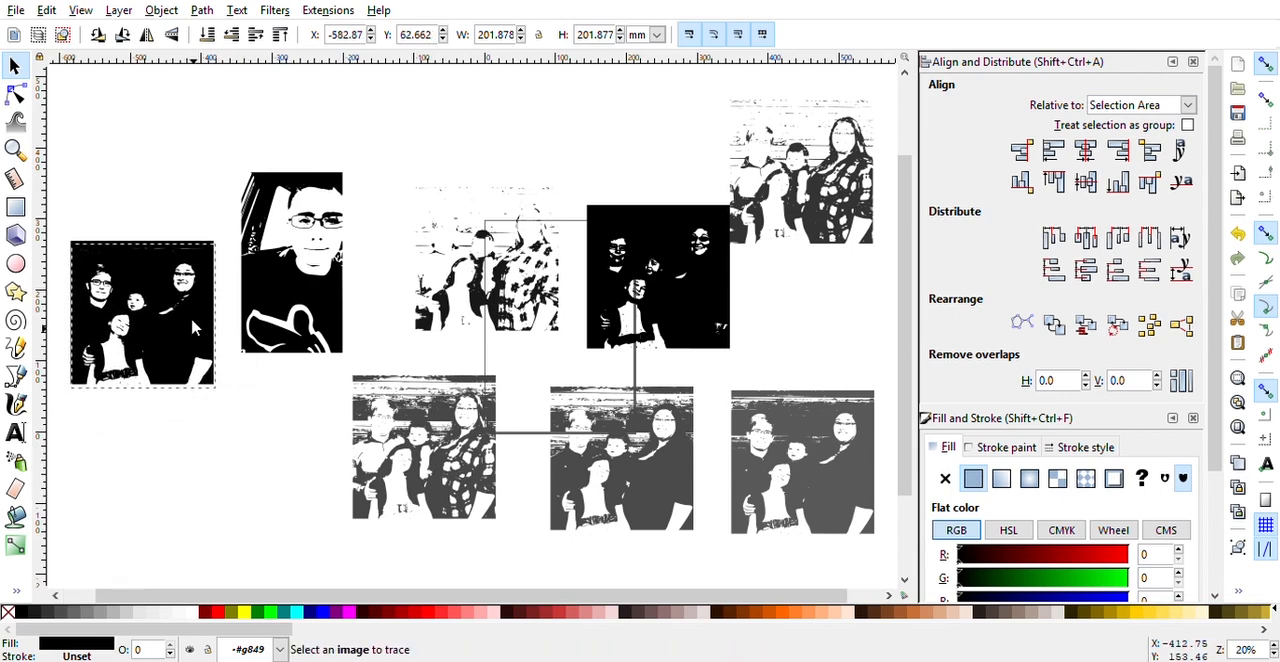
click(142, 312)
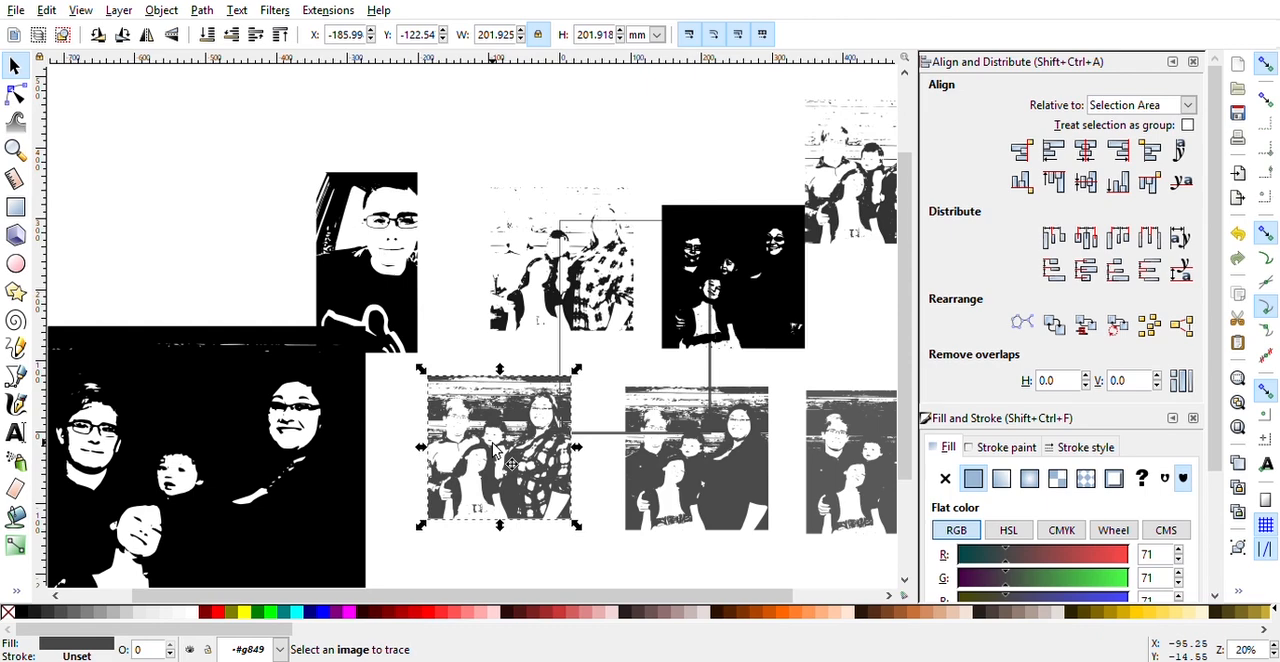
mouse_move(510, 472)
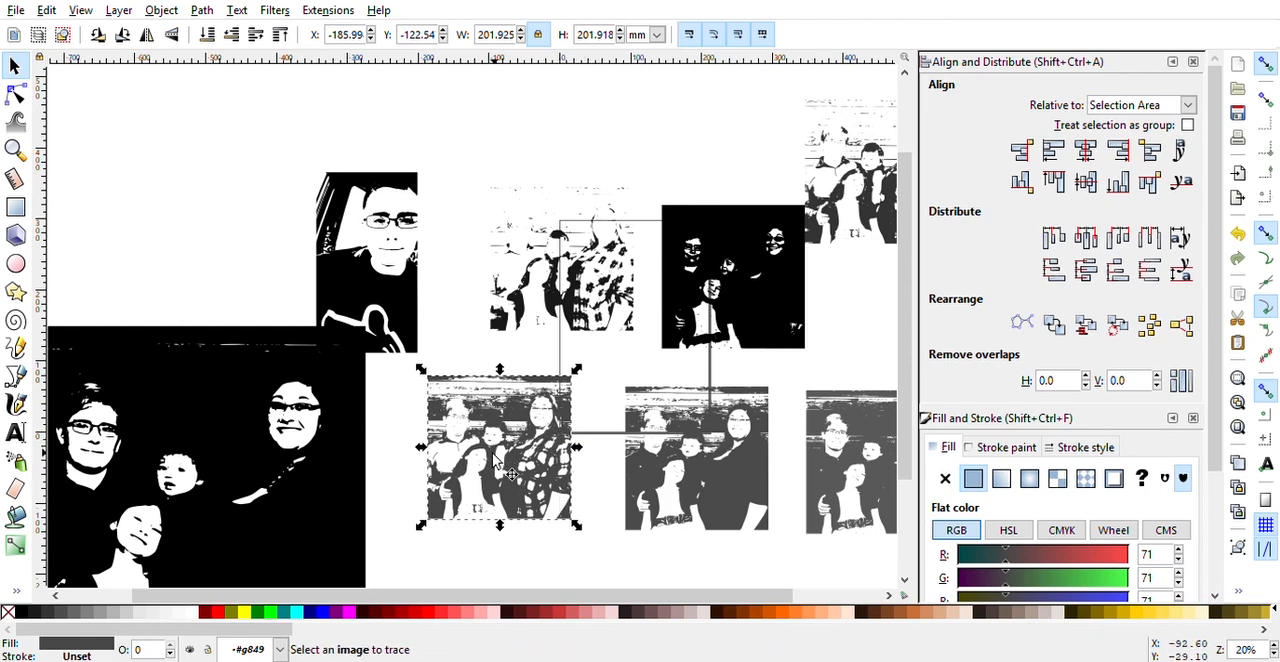
Clear the leftover grey family layers and move the small portrait trace beside the family trace.
click(548, 128)
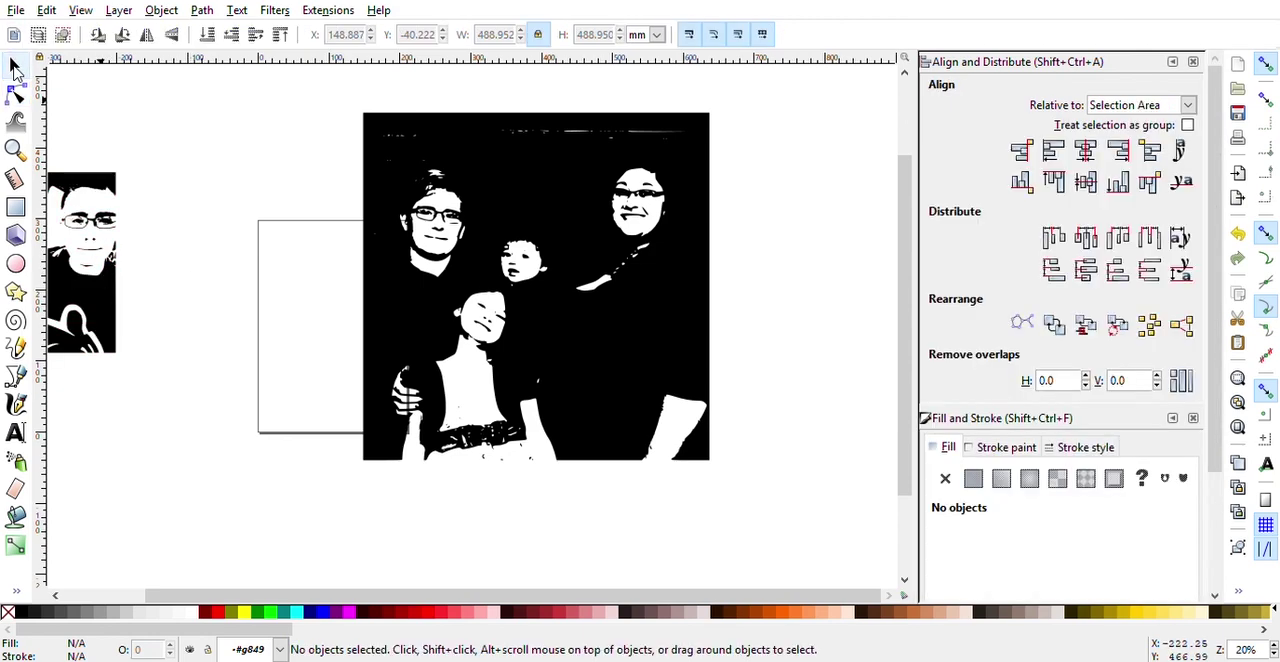
drag(82, 260, 252, 256)
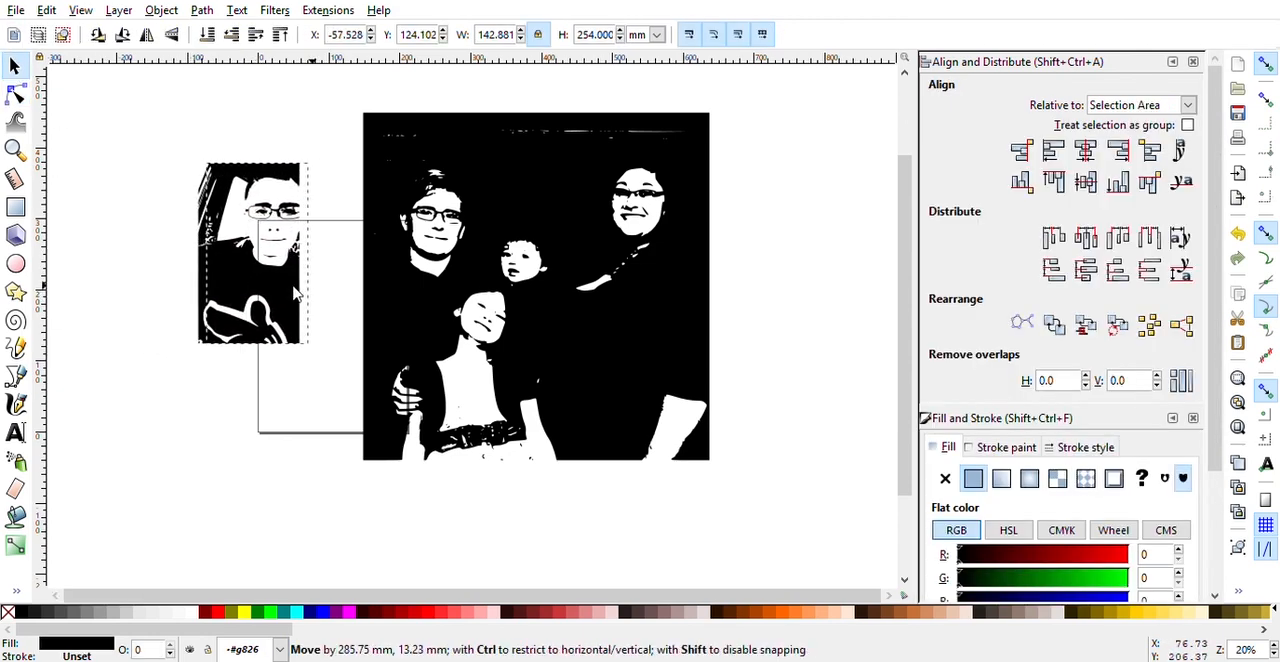
Select both black traces together so the page can be fitted around them.
drag(250, 256, 220, 236)
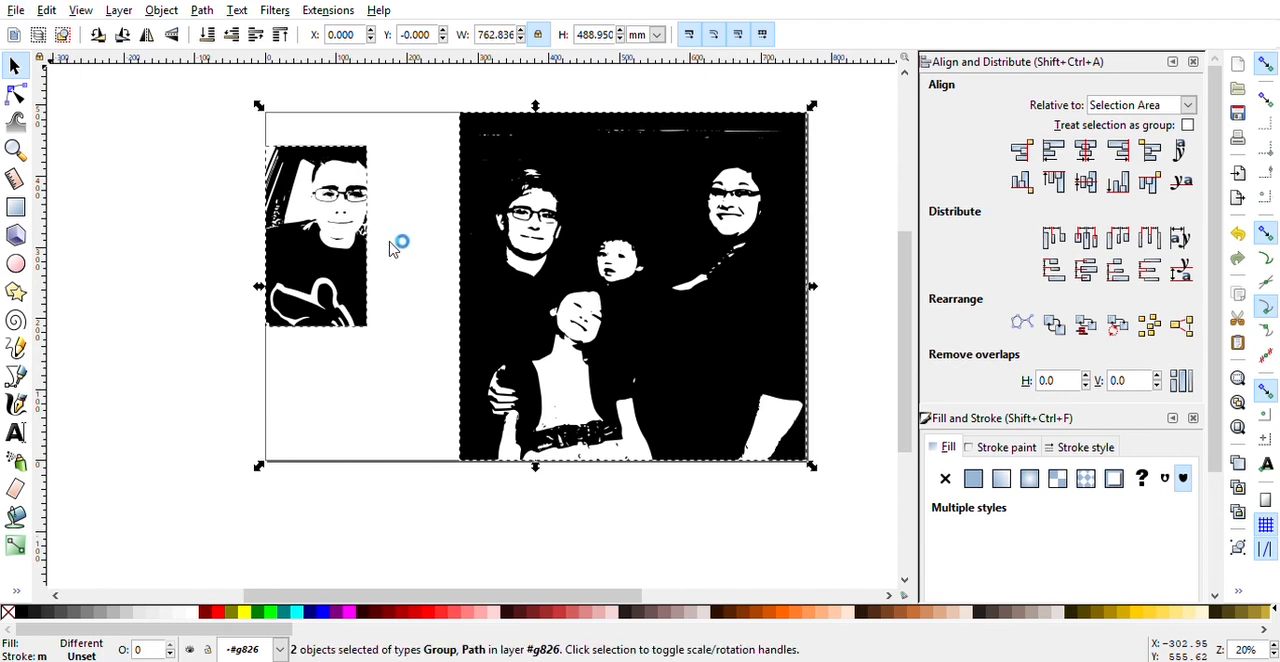
mouse_move(836, 418)
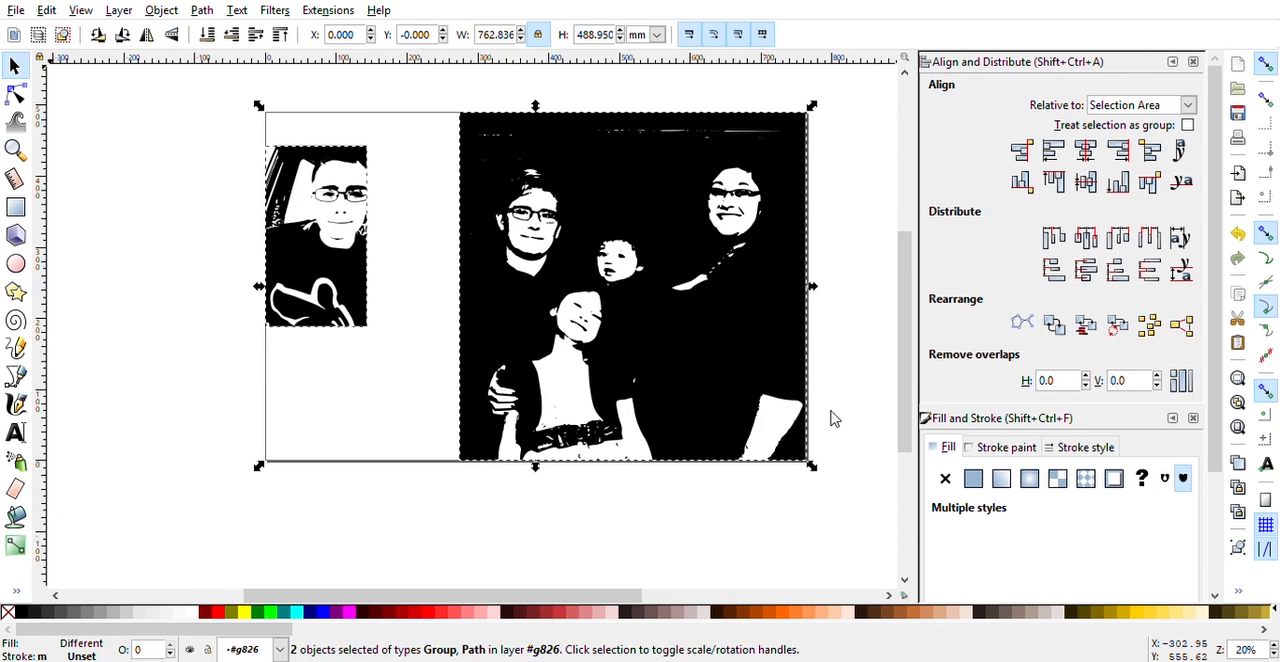
mouse_move(248, 612)
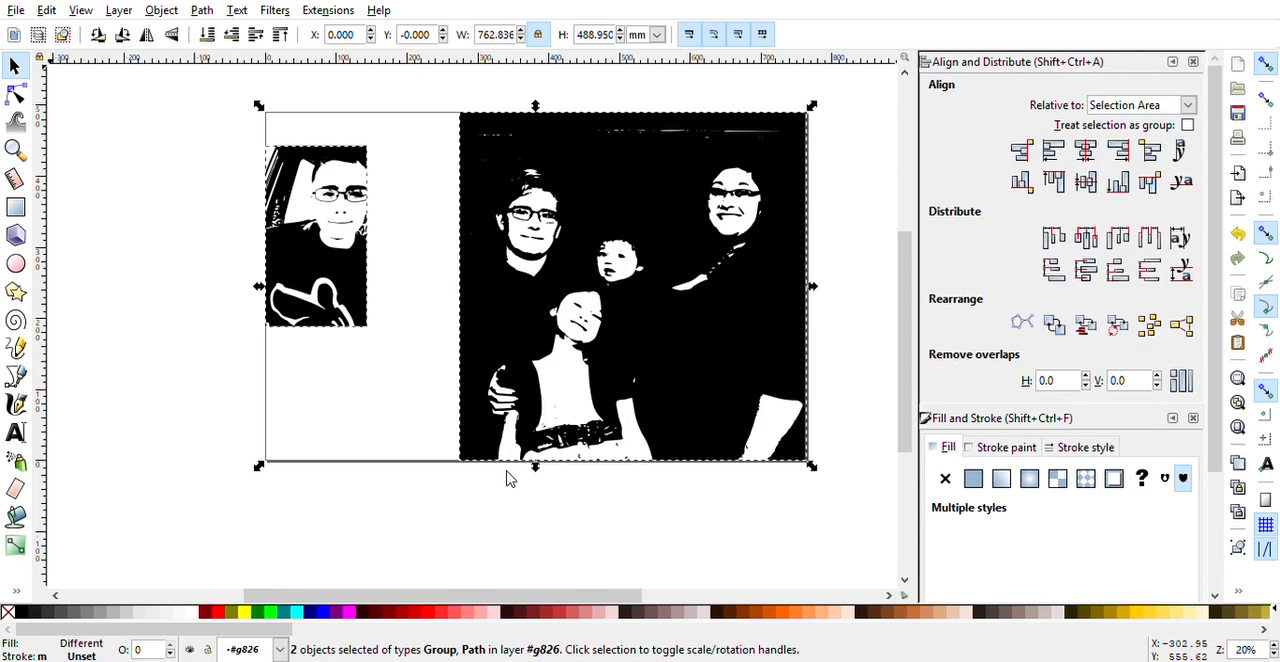
mouse_move(624, 356)
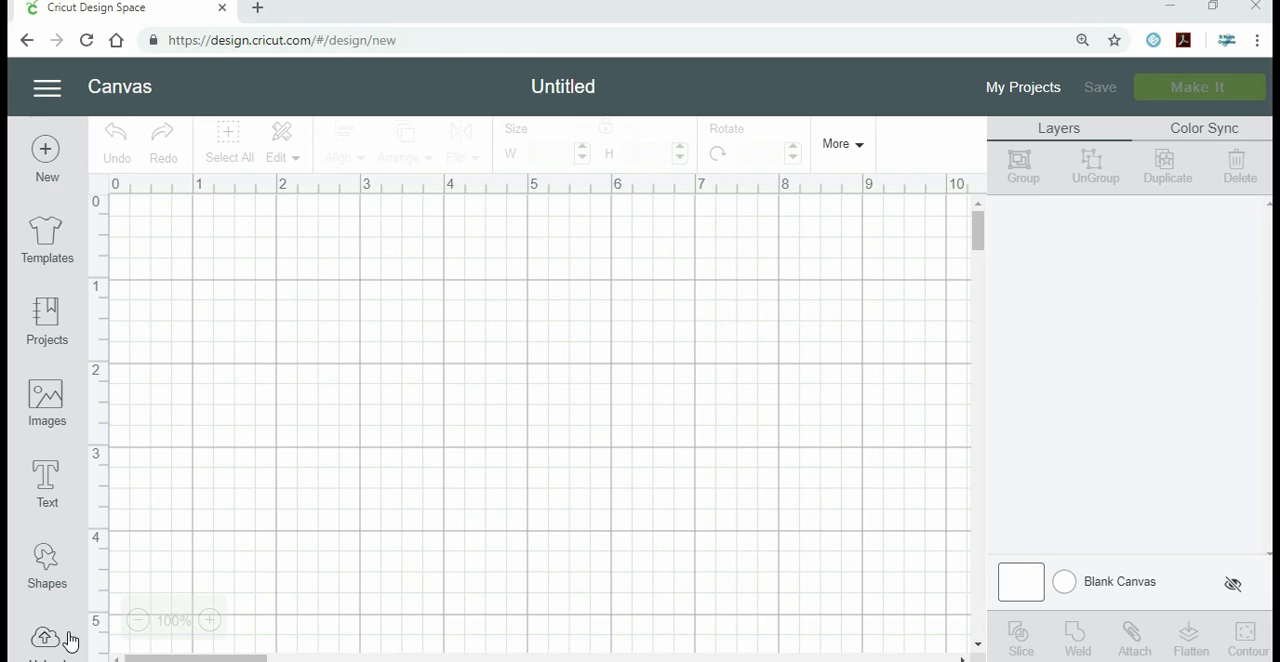
Upload an image in Cricut Design Space, choosing drawing-1 from the Desktop.
click(44, 632)
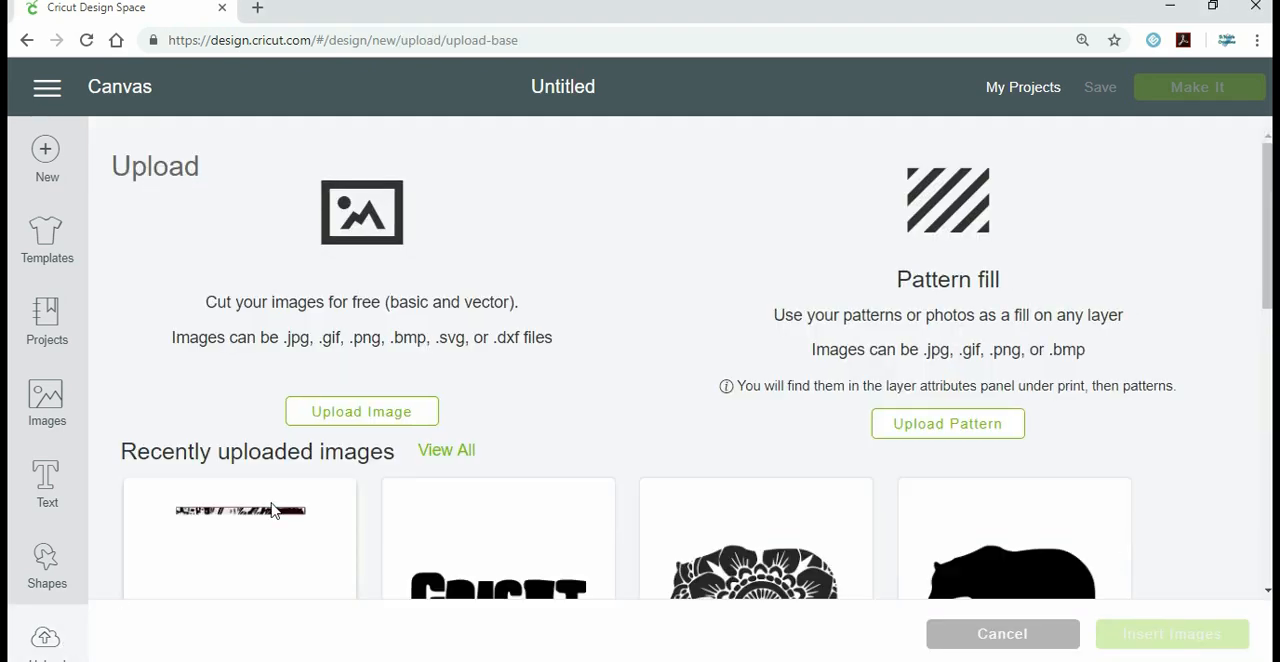
click(362, 412)
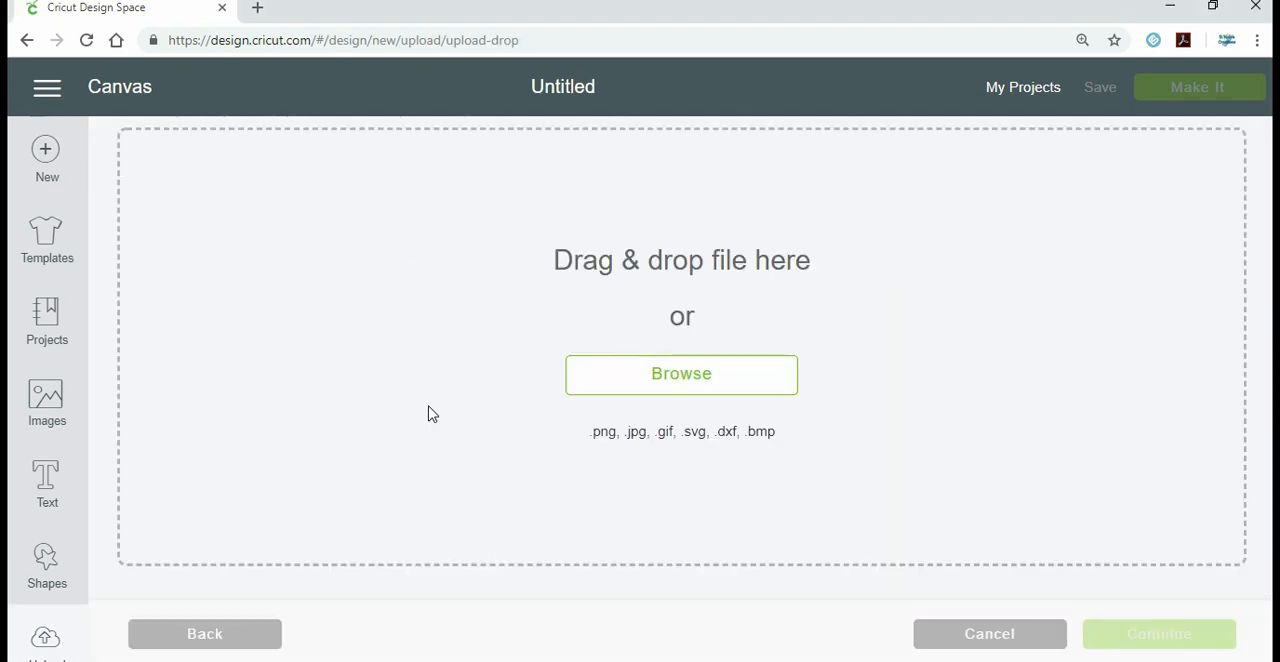
click(680, 374)
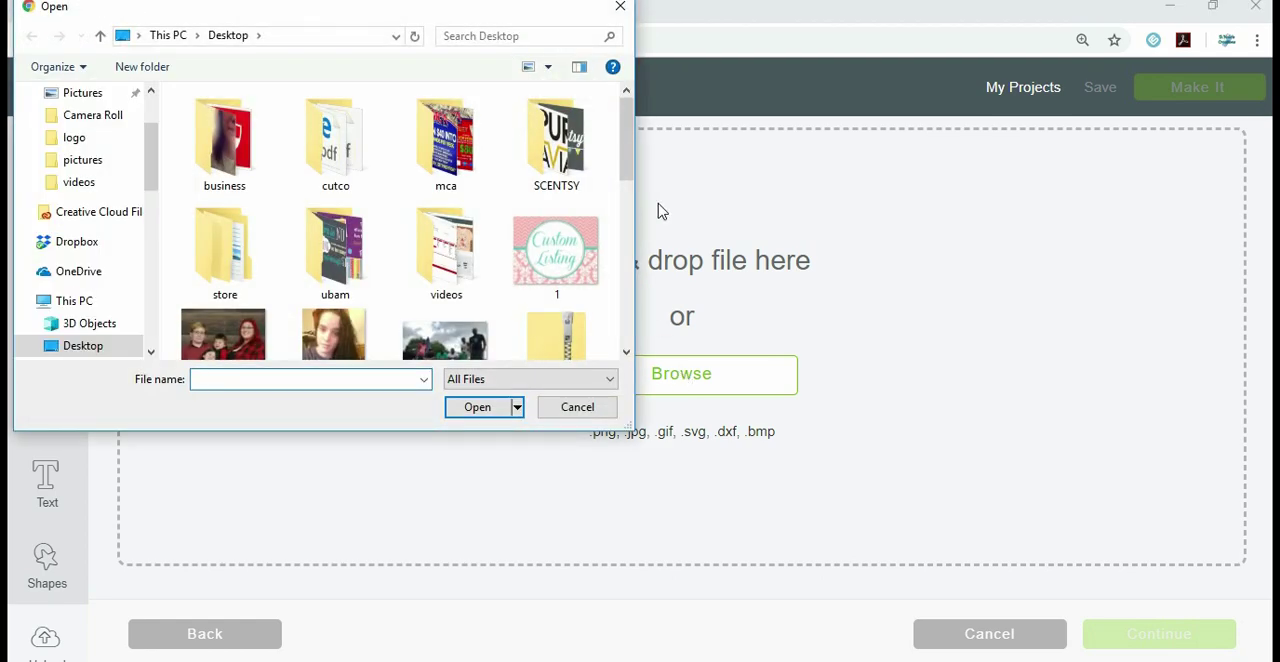
scroll(down, 3)
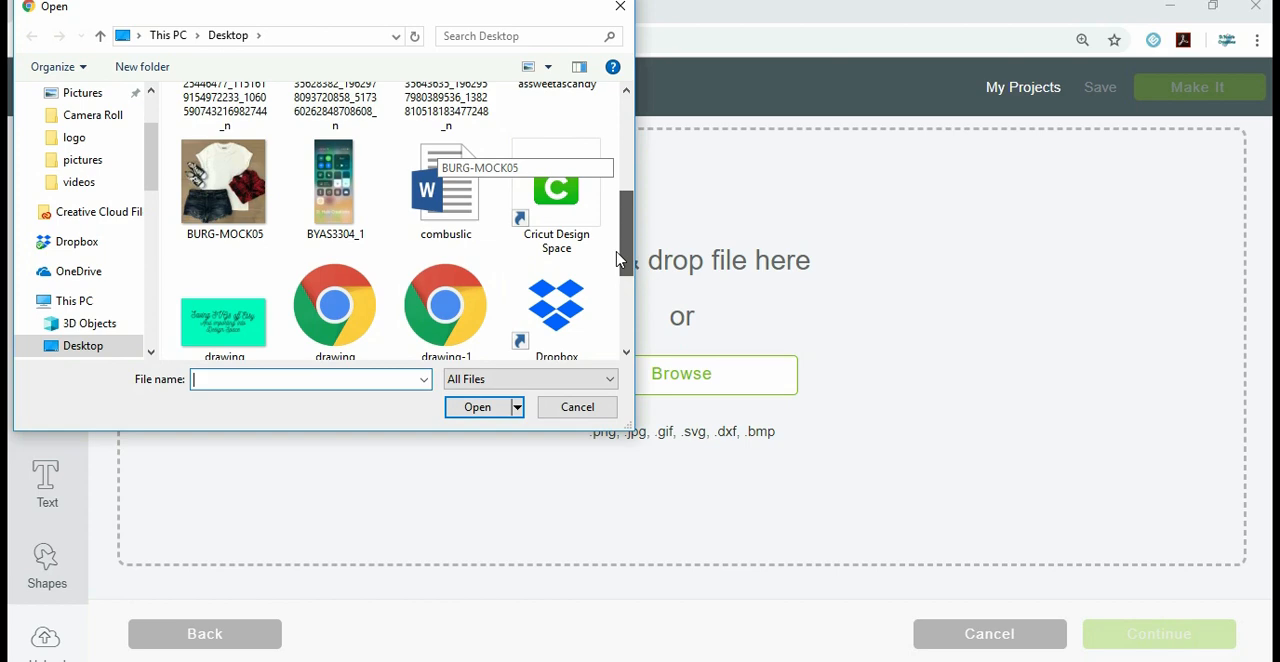
click(576, 406)
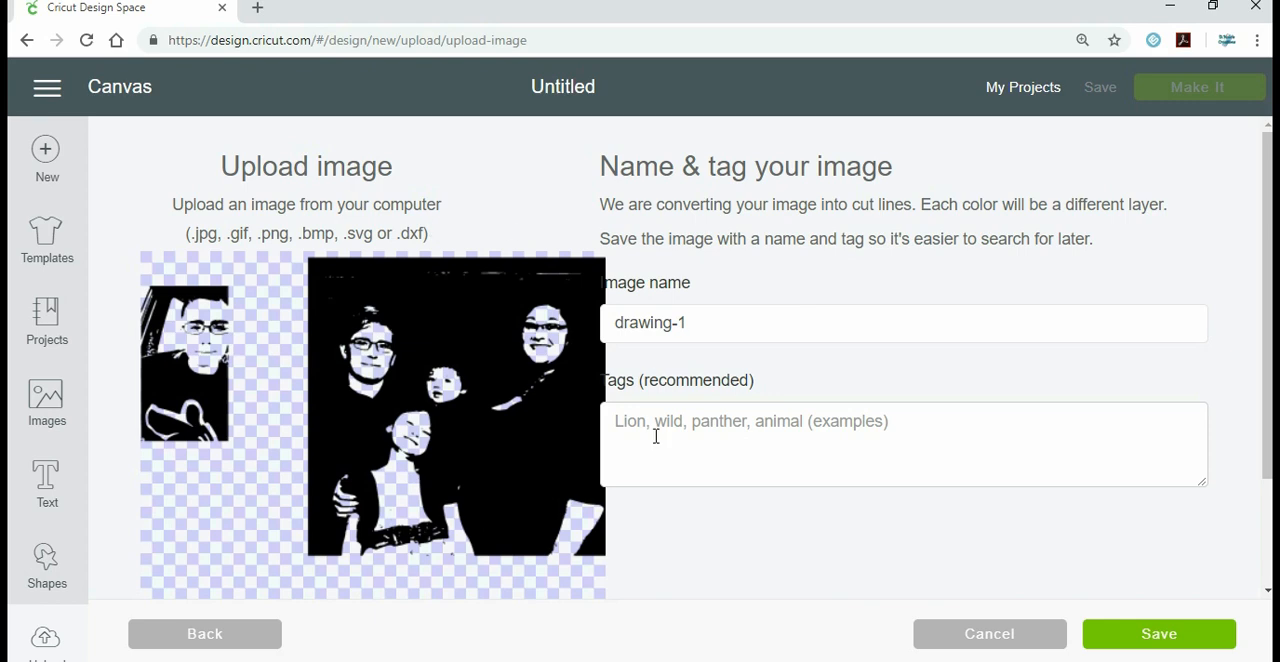
Tag the upload 'family' and save it.
click(744, 452)
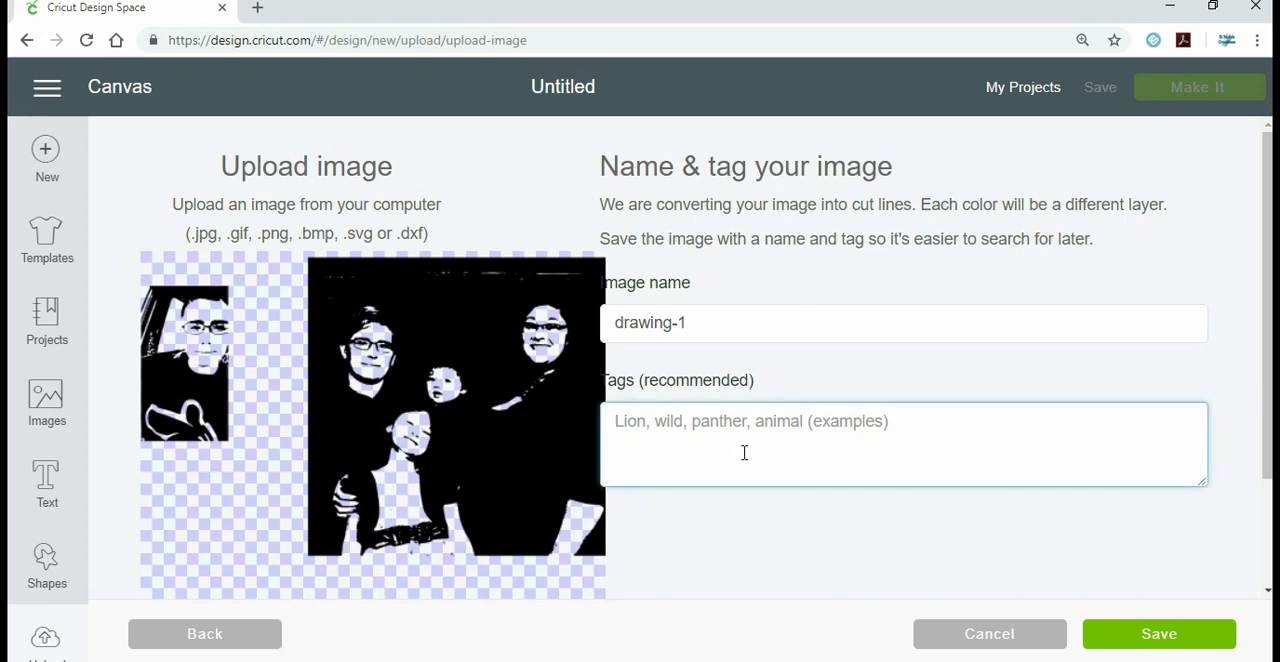
text(family)
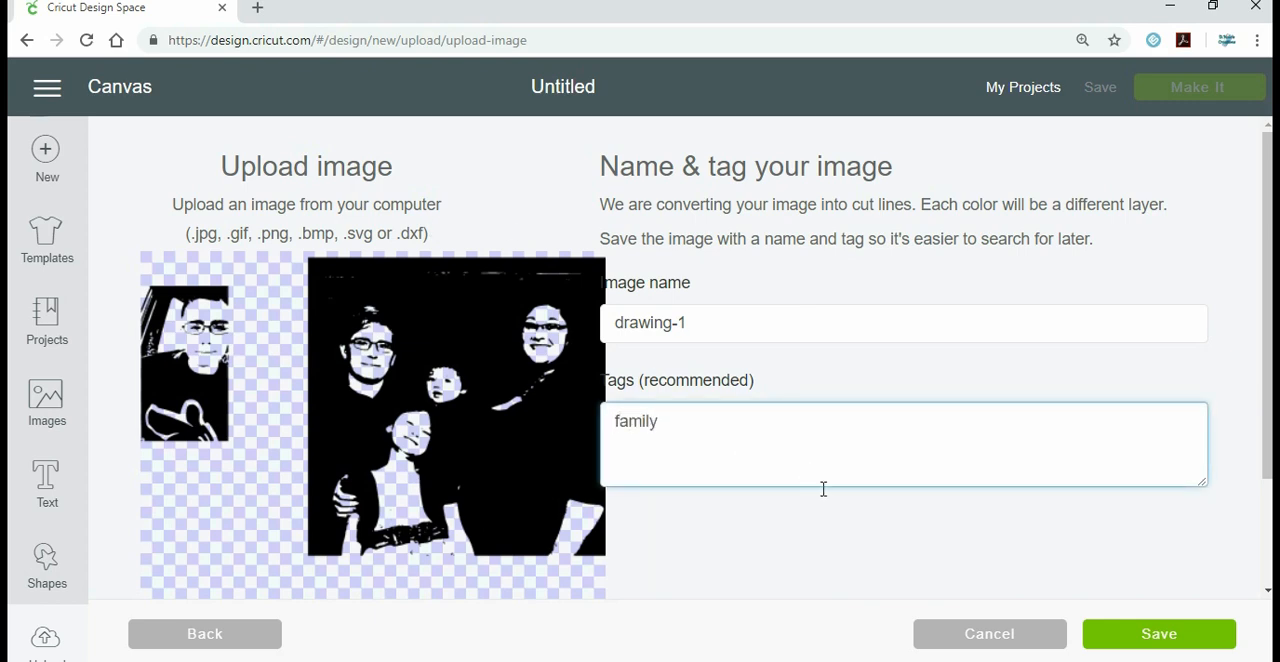
click(1160, 634)
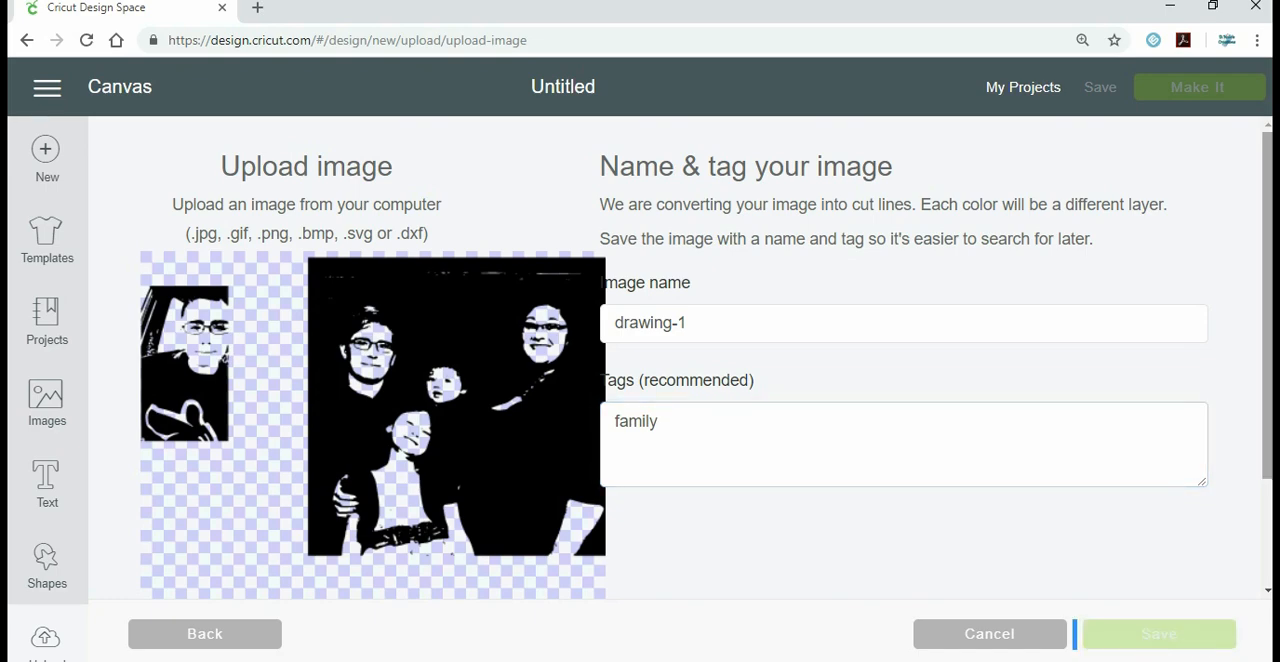
click(1156, 632)
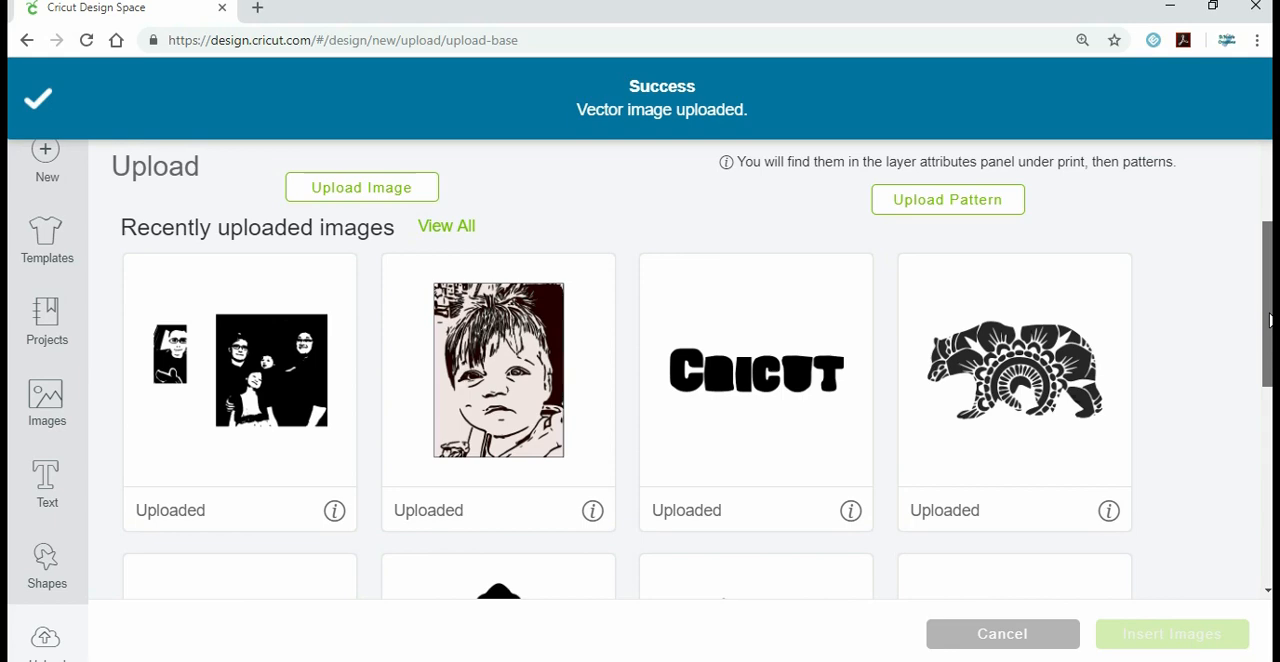
Insert the newly uploaded drawing-1 traces onto the canvas.
click(240, 372)
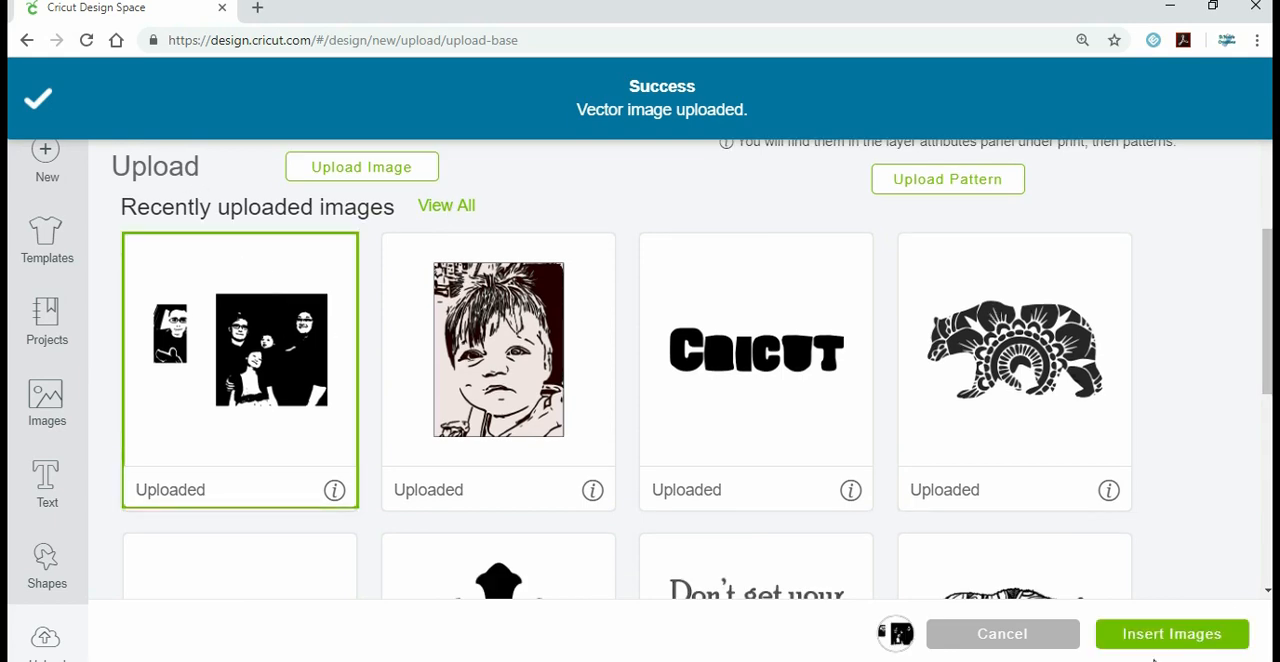
click(1172, 632)
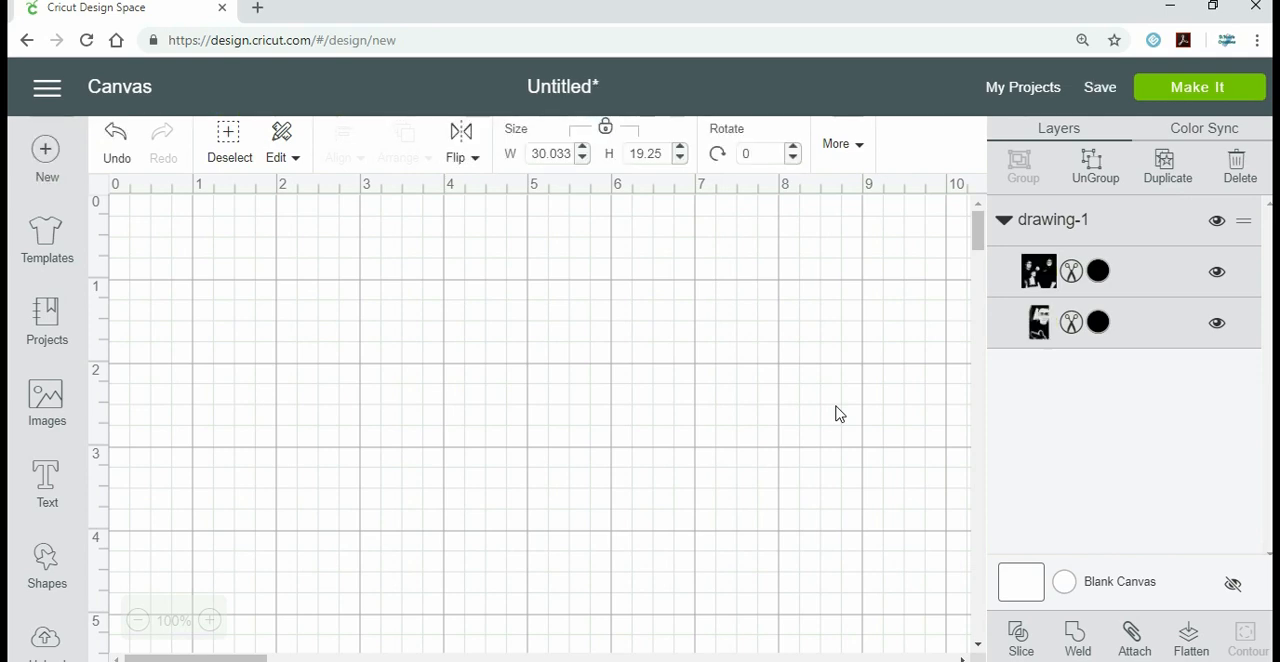
mouse_move(980, 272)
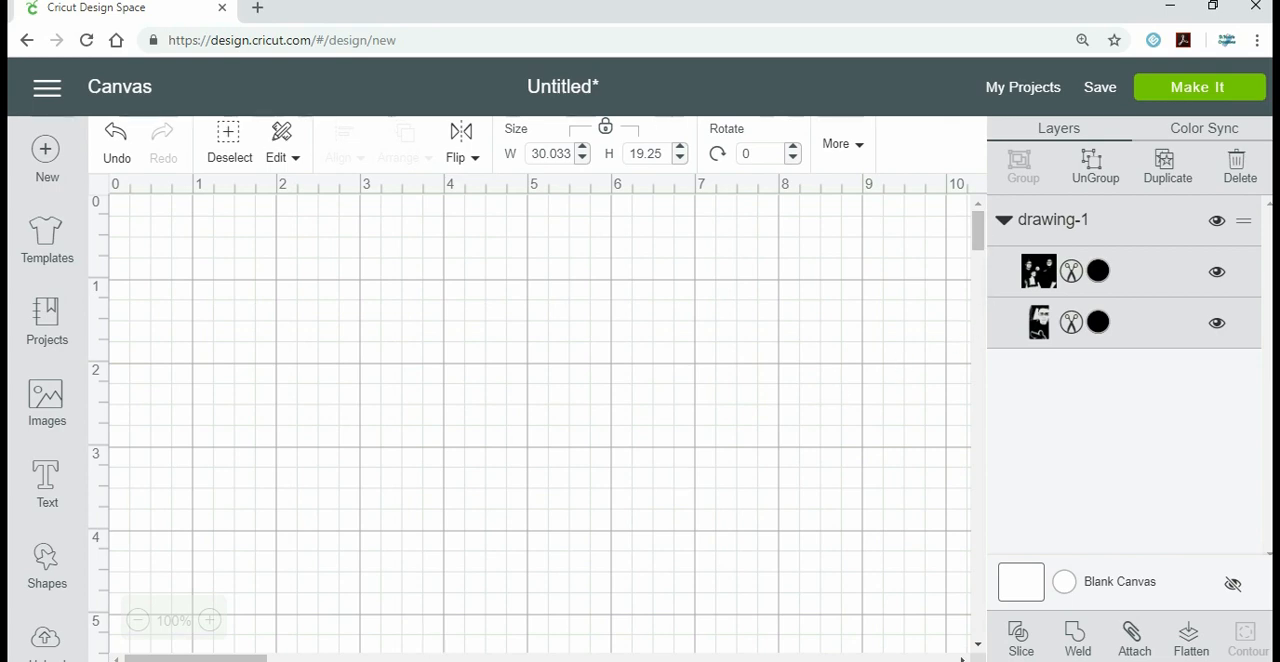
Zoom out twice until the whole 30.033 by 19.25 inch image is in view.
click(140, 618)
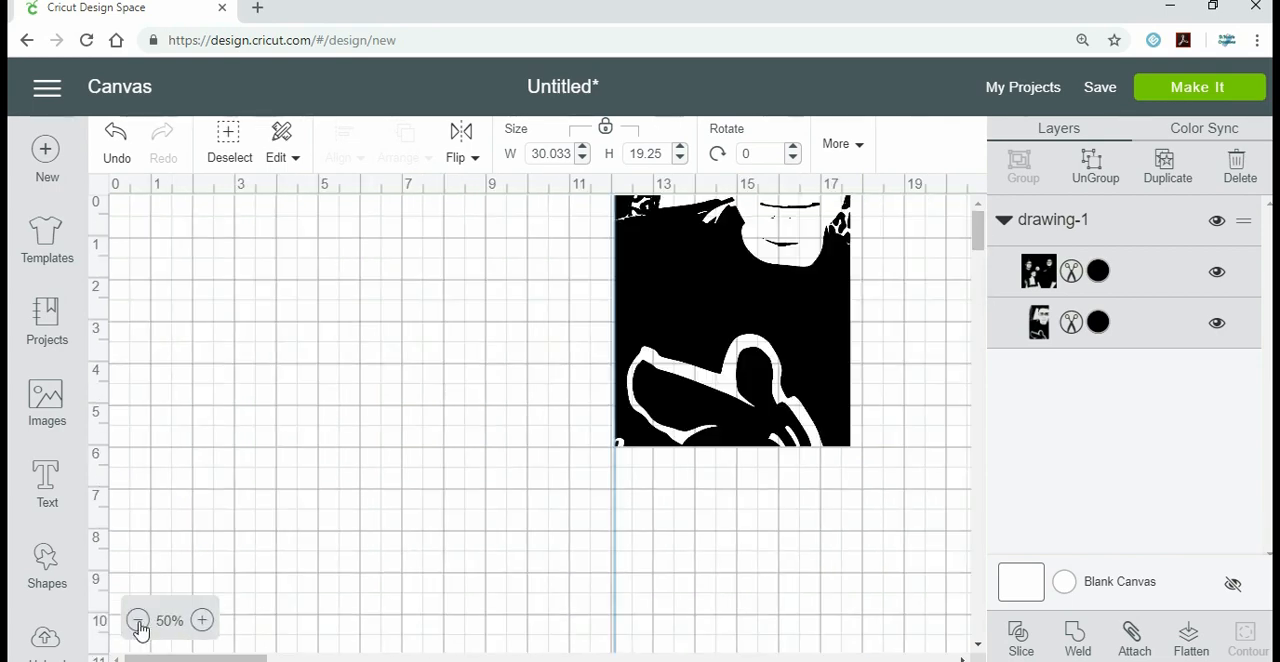
click(140, 620)
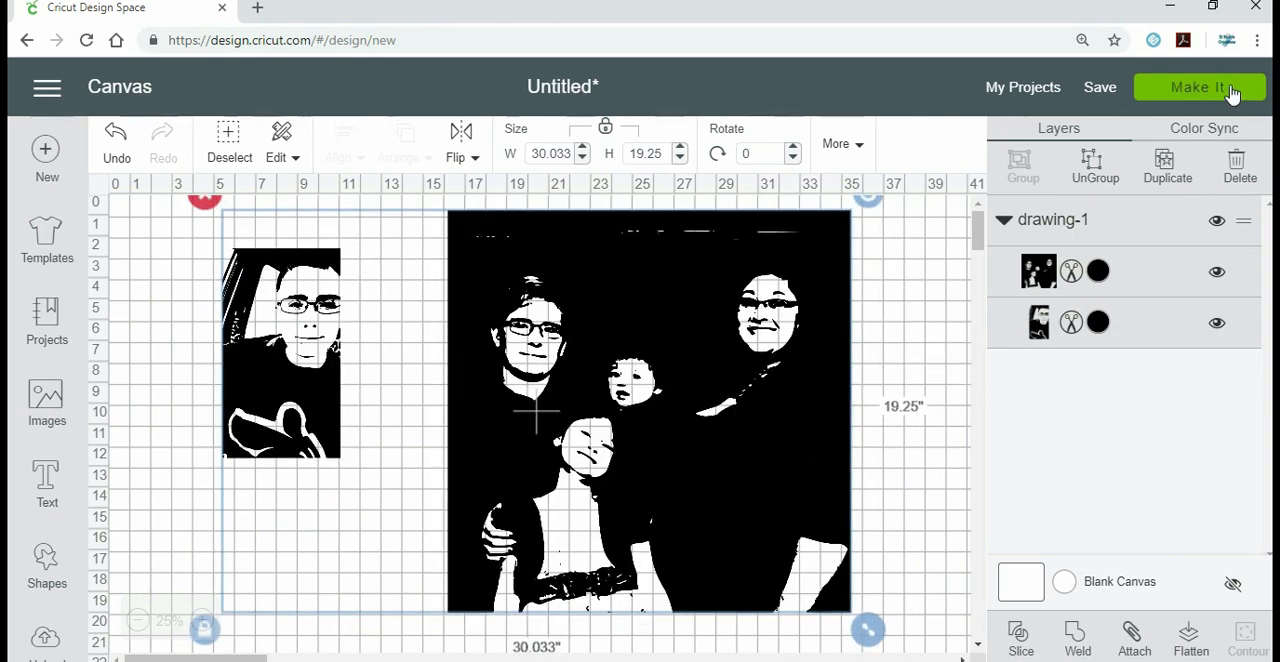
After the Make It size warning, shrink the image to about 15.088 by 9.671 inches.
click(1200, 86)
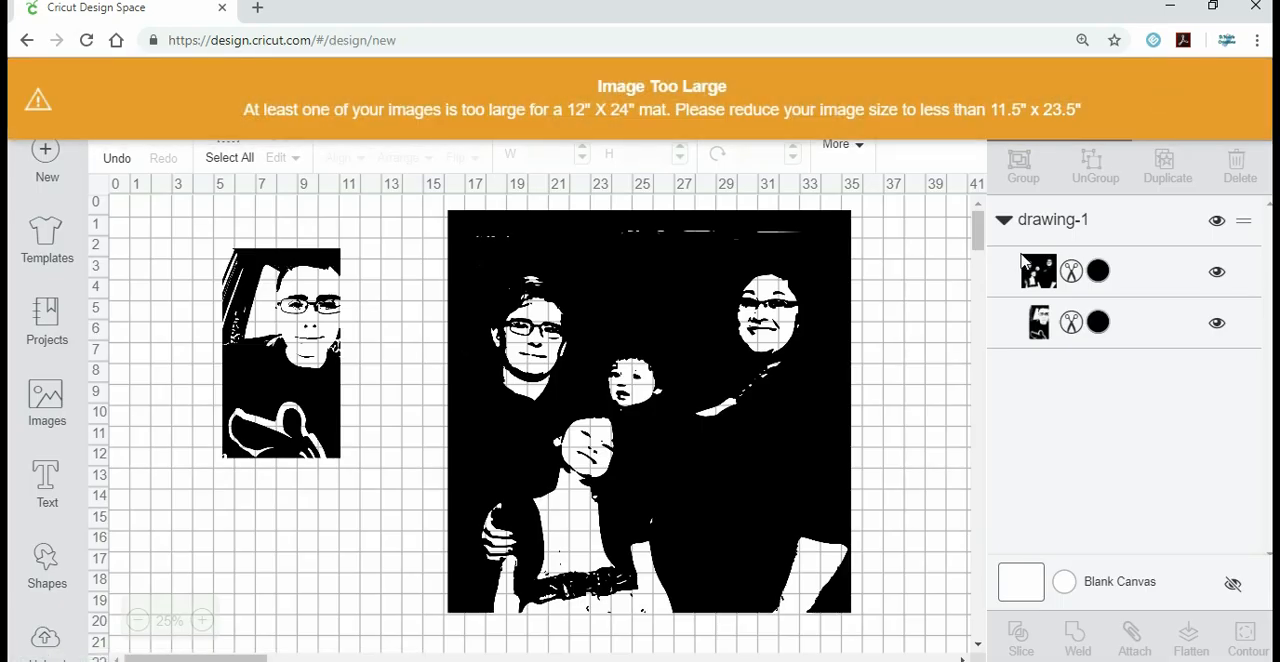
click(650, 420)
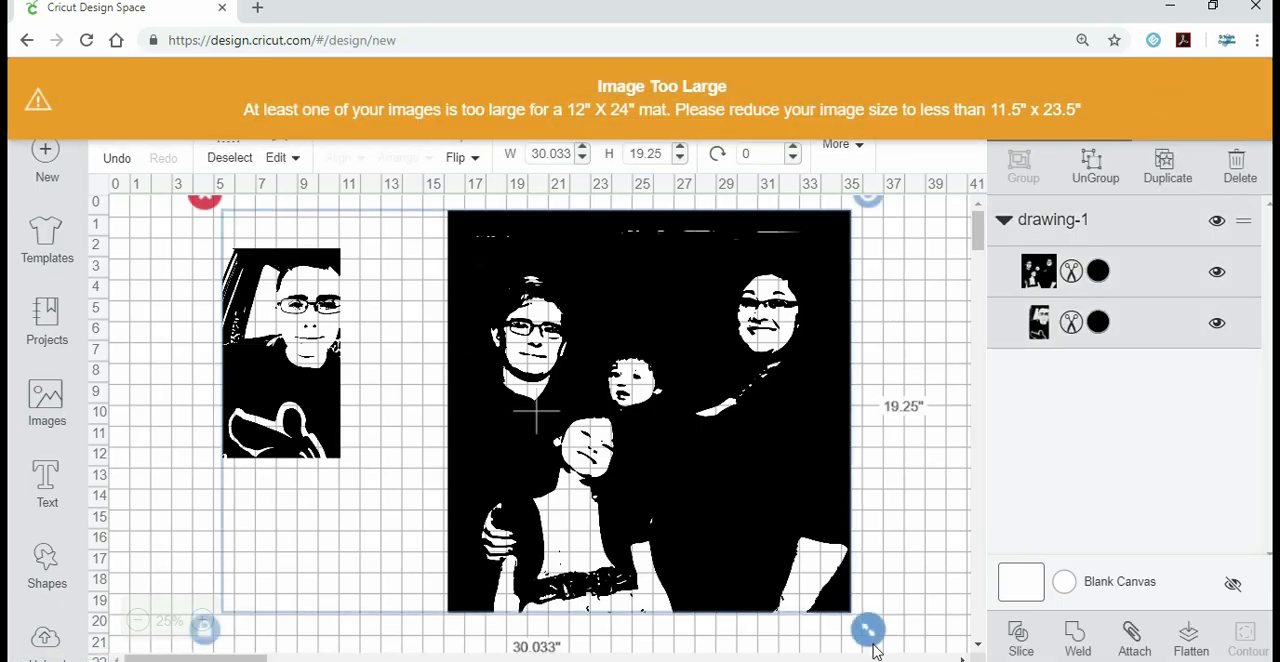
drag(868, 630, 568, 436)
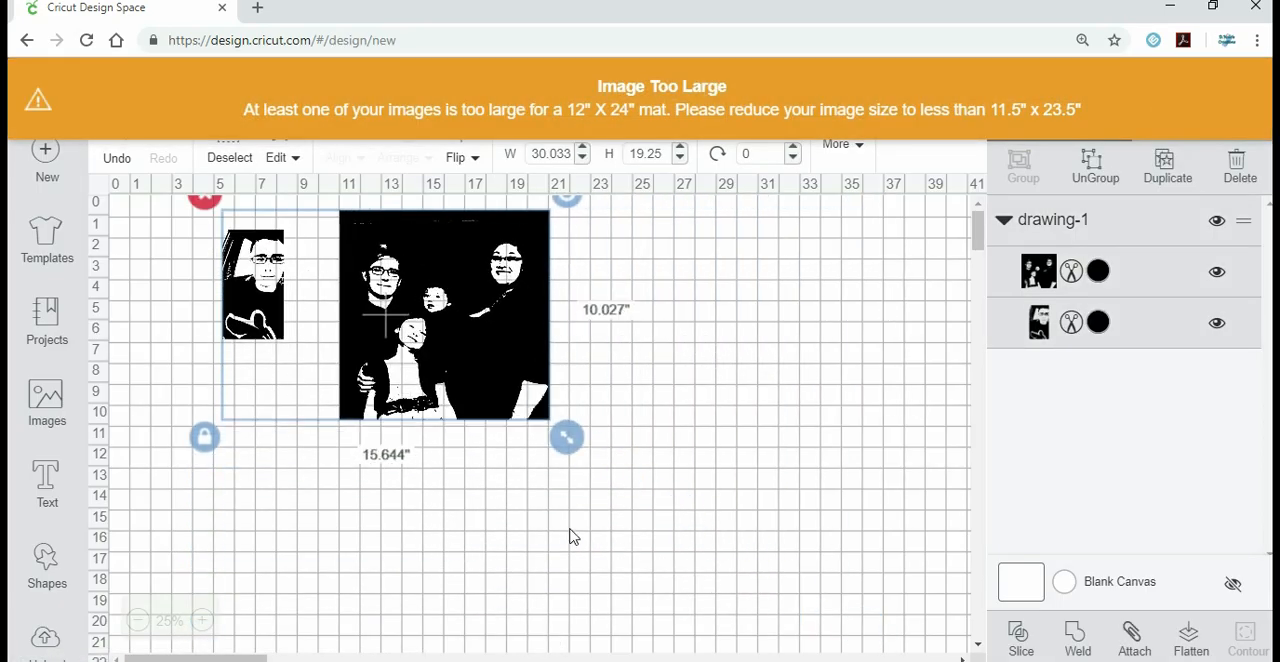
drag(568, 436, 556, 430)
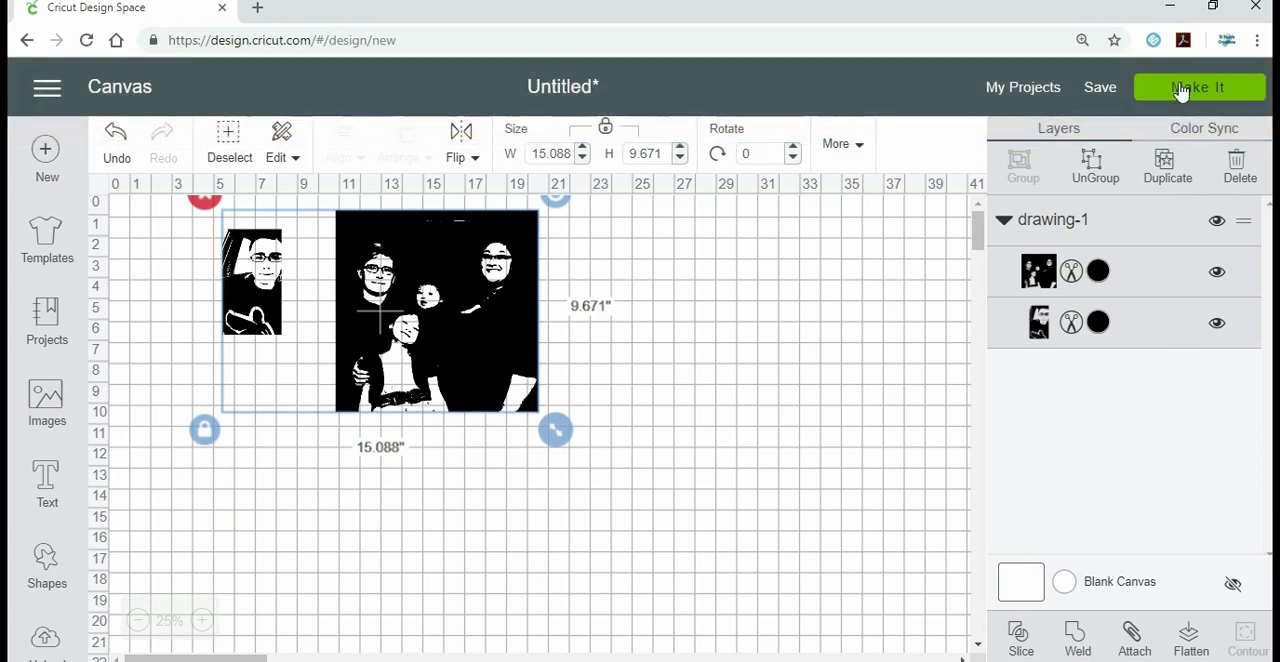
Send the resized design to Make It and preview its cuts on two 12 × 12 mats.
click(1200, 86)
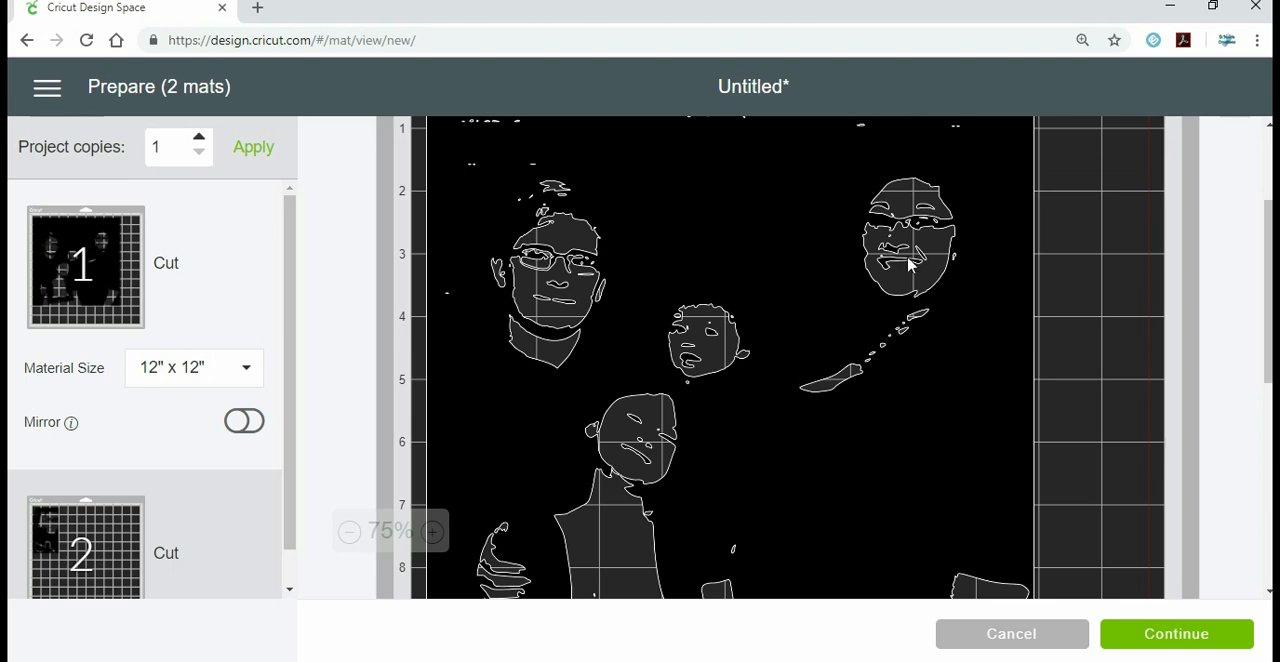
scroll(down, 3)
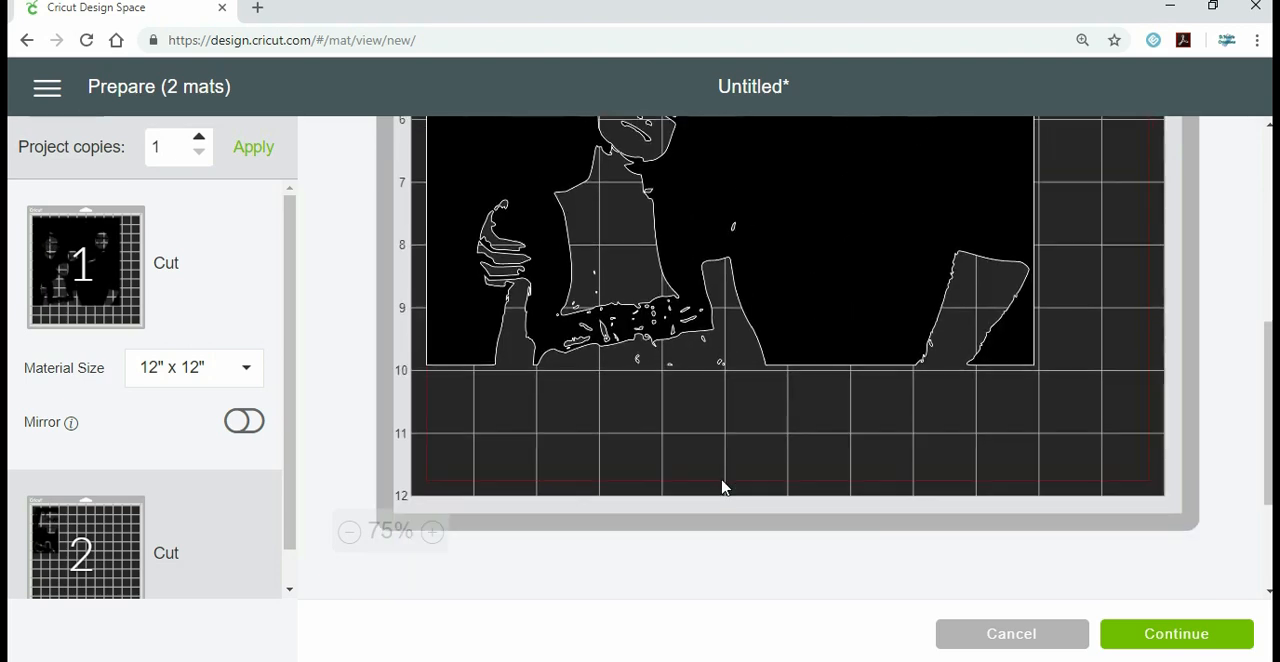